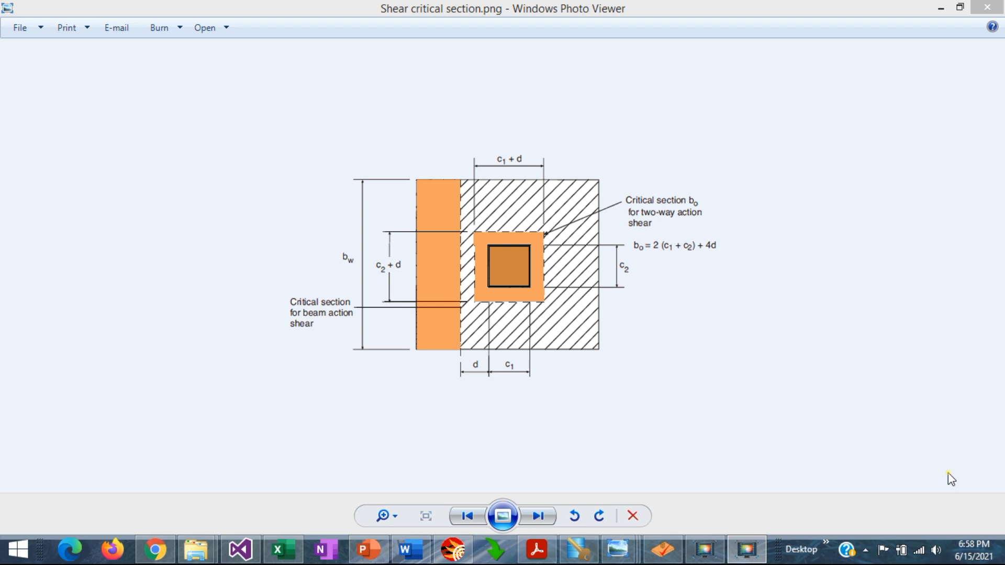
{"action": "mouse_move", "coordinate": [859, 406]}
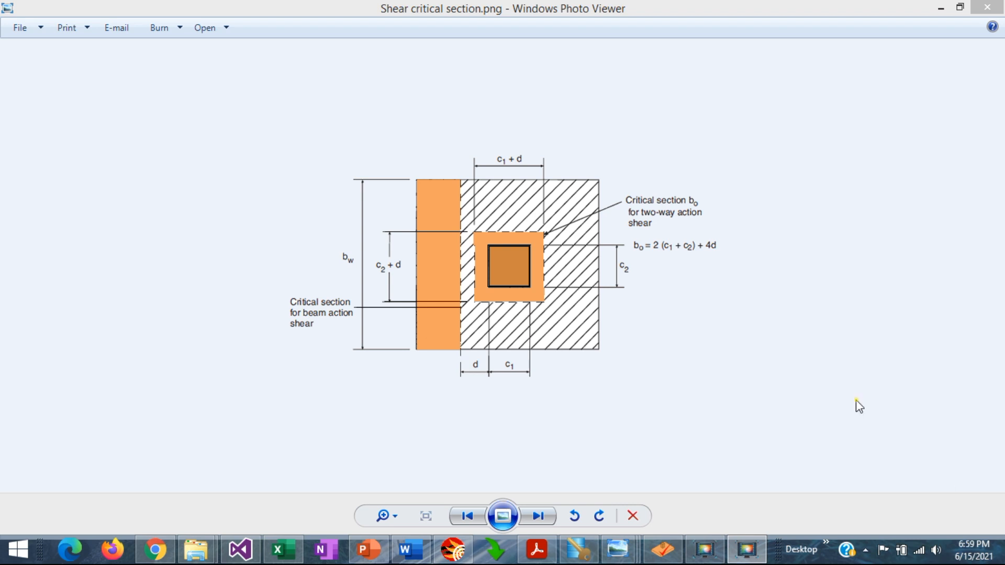
{"action": "mouse_move", "coordinate": [859, 406]}
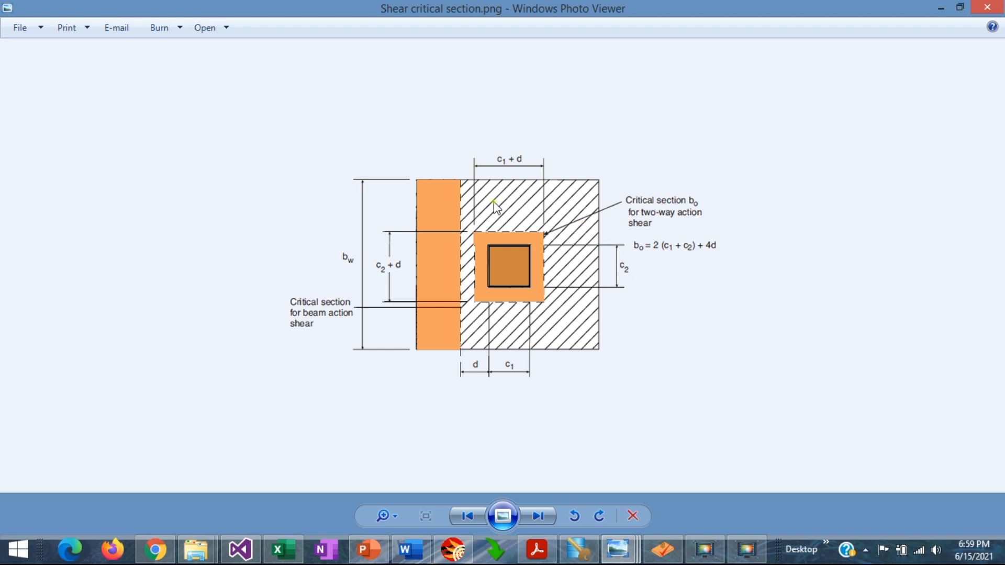
{"action": "mouse_move", "coordinate": [536, 215]}
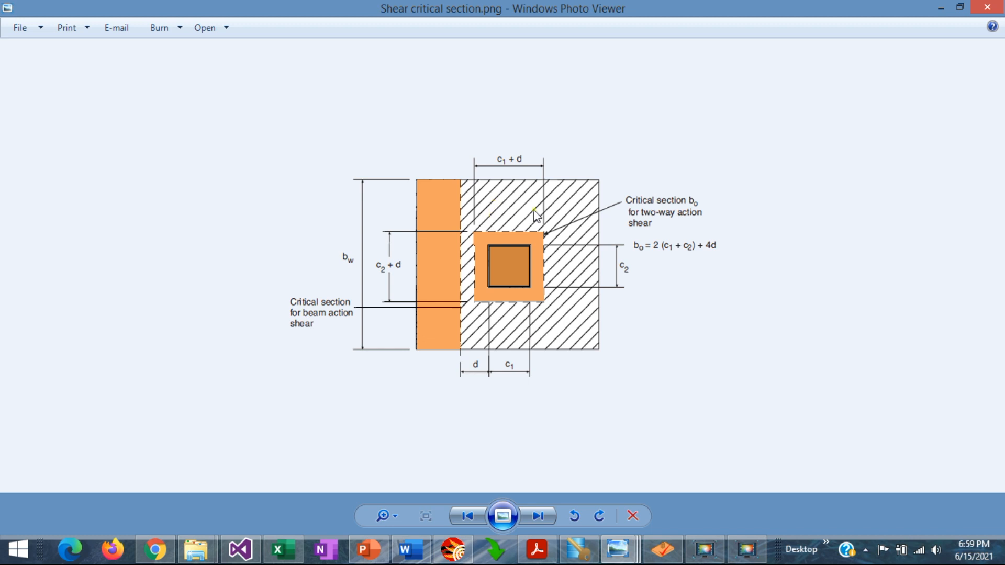
{"action": "mouse_move", "coordinate": [471, 182]}
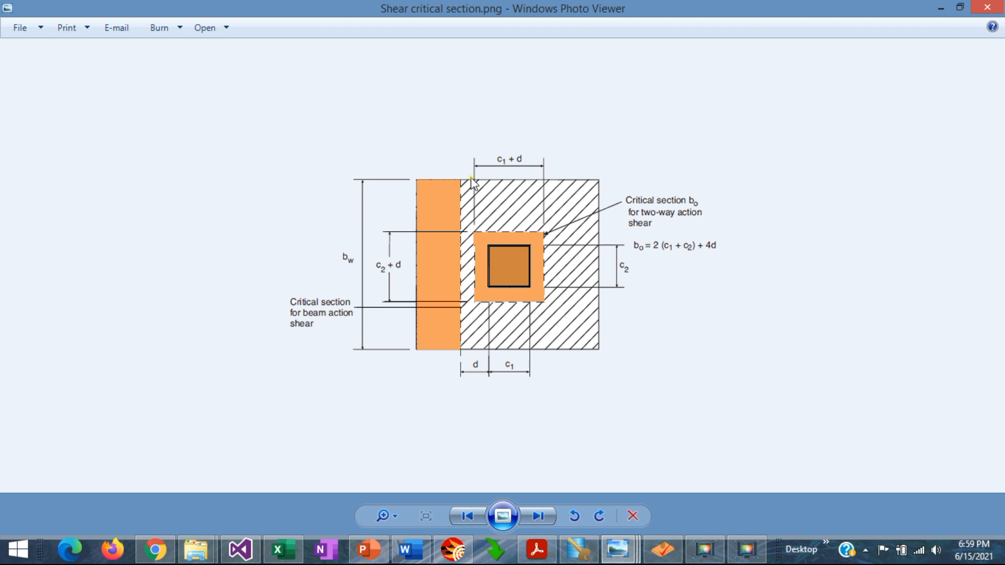
{"action": "mouse_move", "coordinate": [465, 297]}
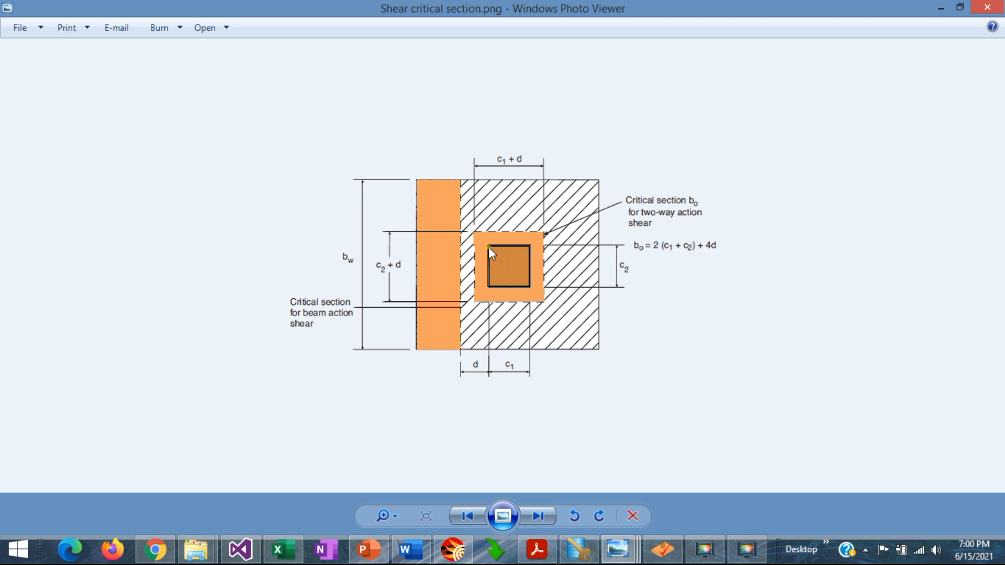
{"action": "mouse_move", "coordinate": [525, 263]}
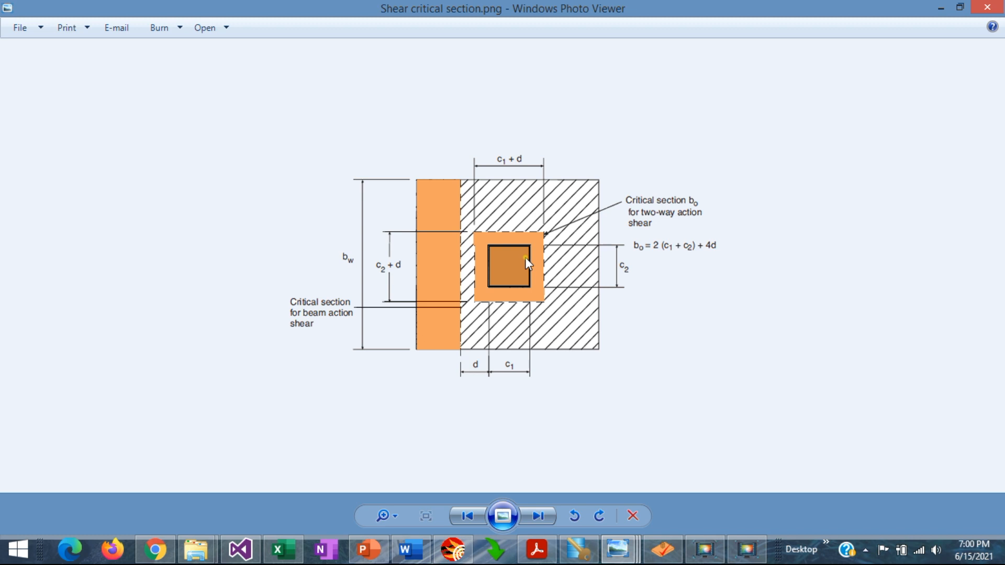
{"action": "mouse_move", "coordinate": [522, 283]}
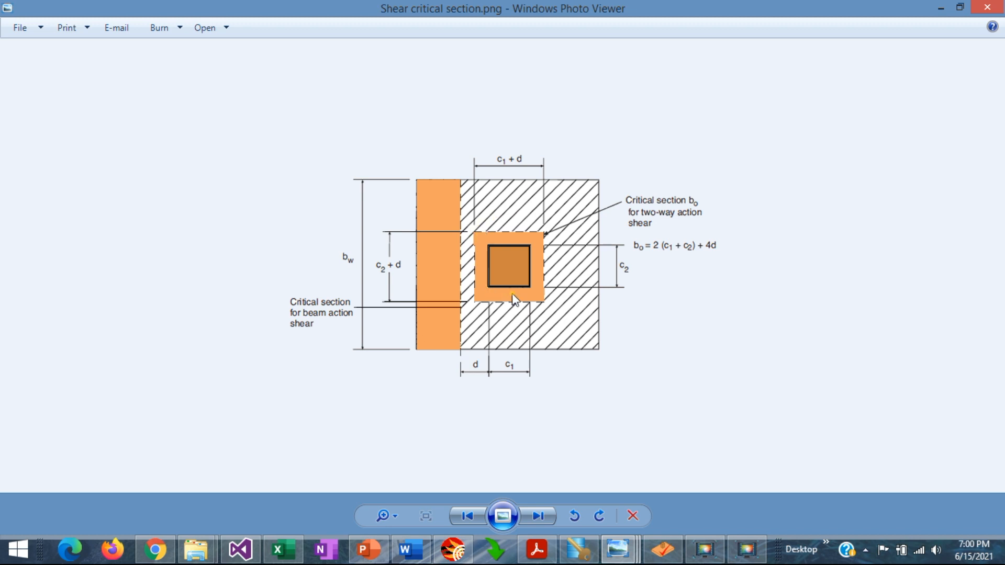
{"action": "mouse_move", "coordinate": [529, 225]}
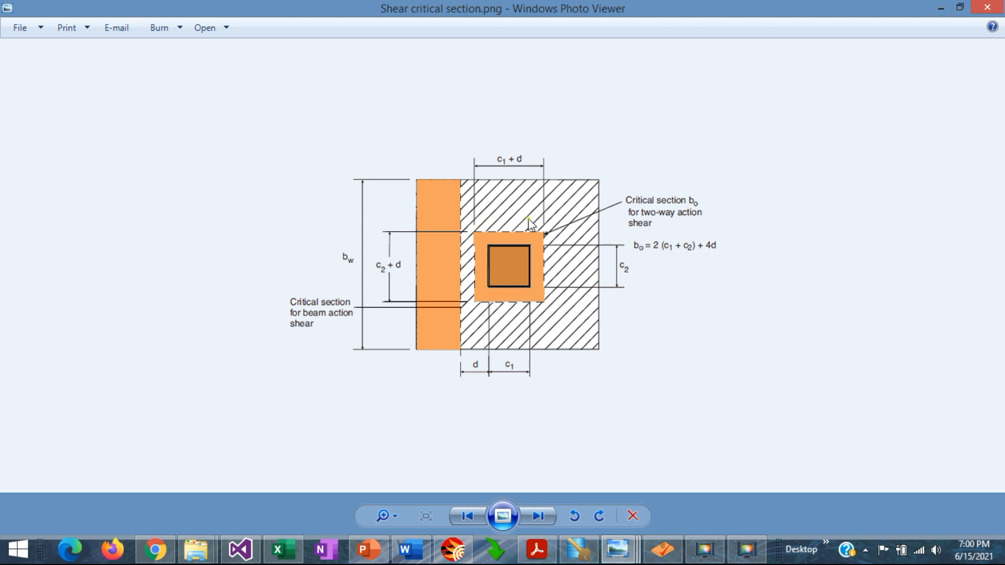
{"action": "mouse_move", "coordinate": [516, 250]}
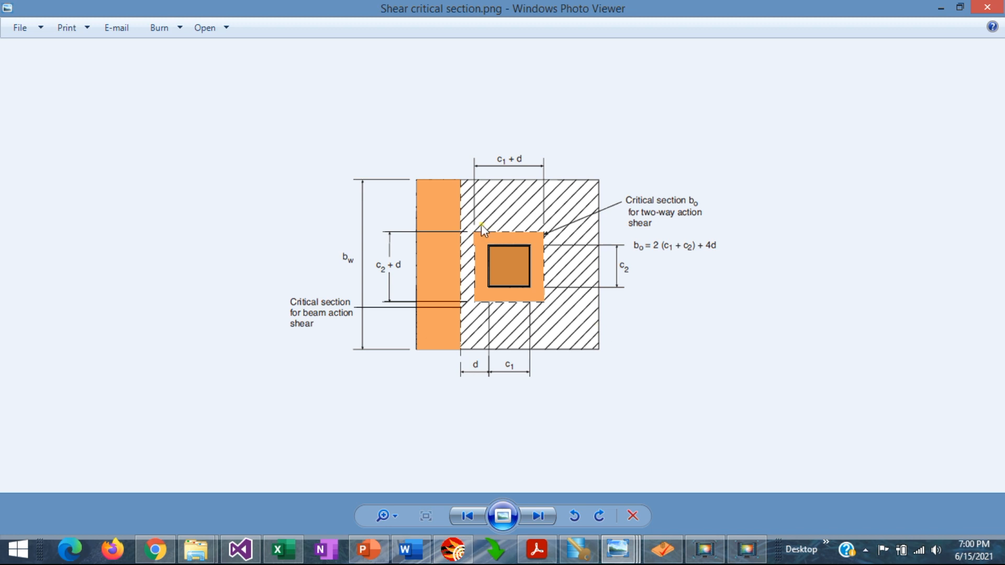
{"action": "mouse_move", "coordinate": [518, 251]}
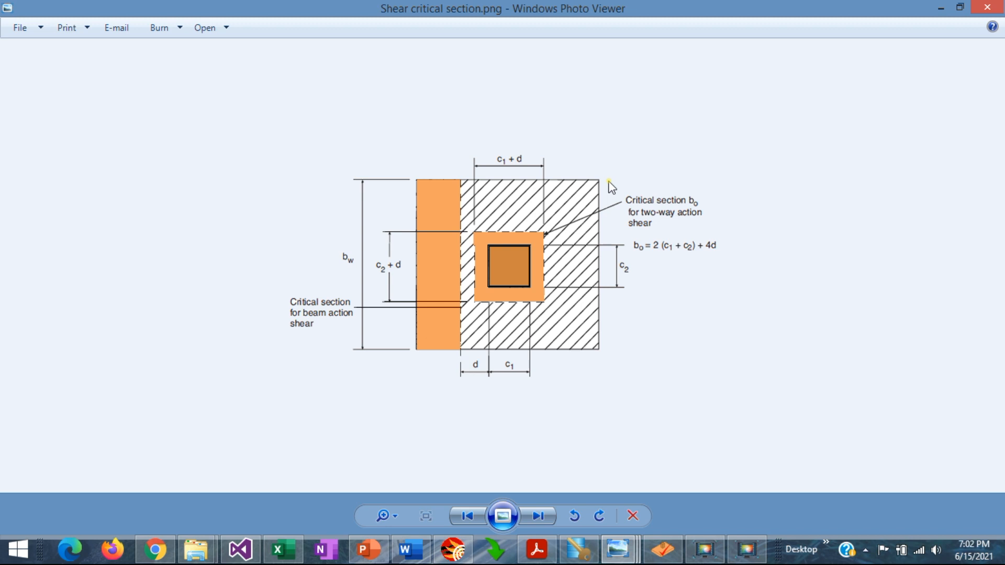
- Advance past the one-way shear diagrams to the punching shear transfer image
{"action": "left_click", "coordinate": [538, 515]}
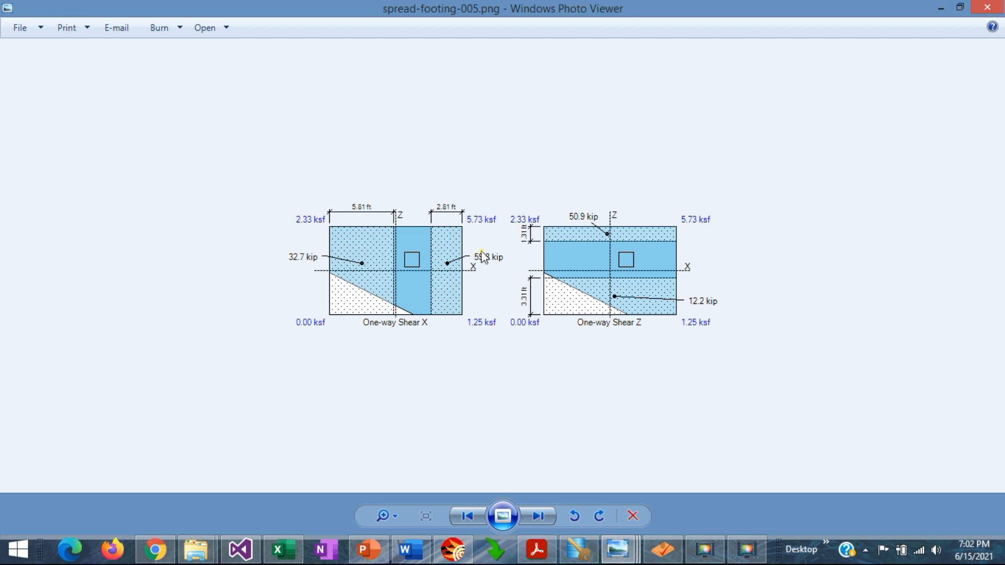
{"action": "mouse_move", "coordinate": [456, 215]}
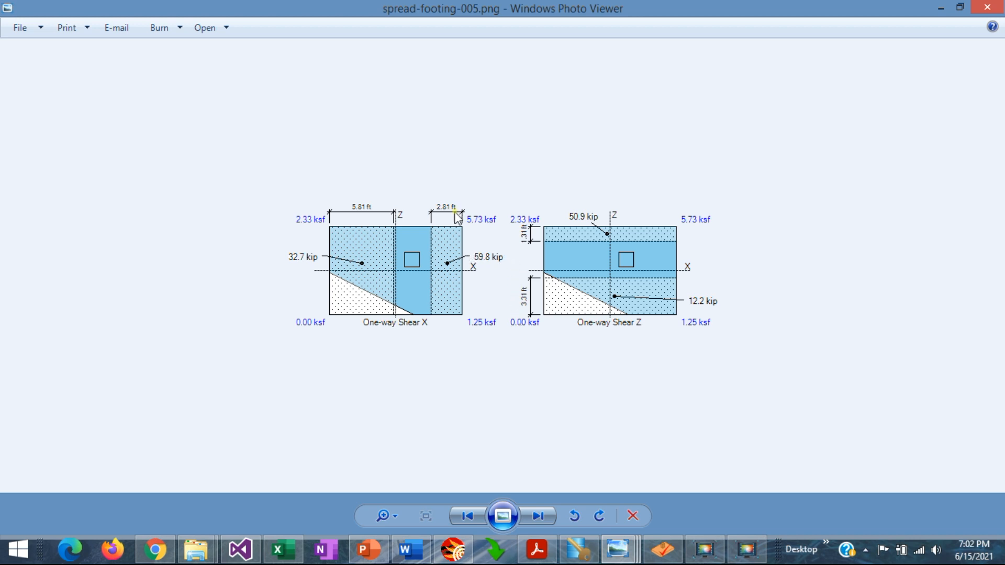
{"action": "mouse_move", "coordinate": [444, 274]}
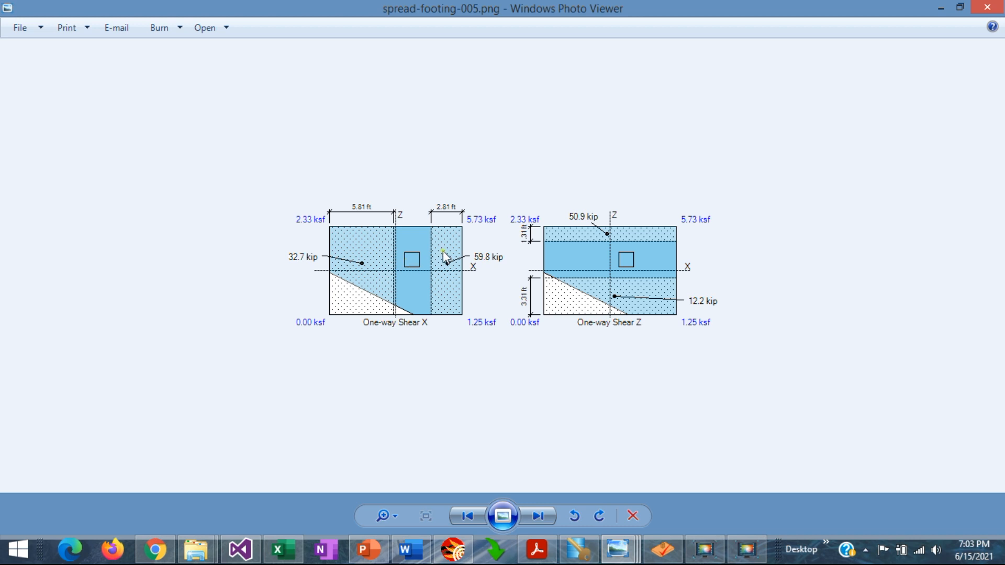
{"action": "mouse_move", "coordinate": [448, 221]}
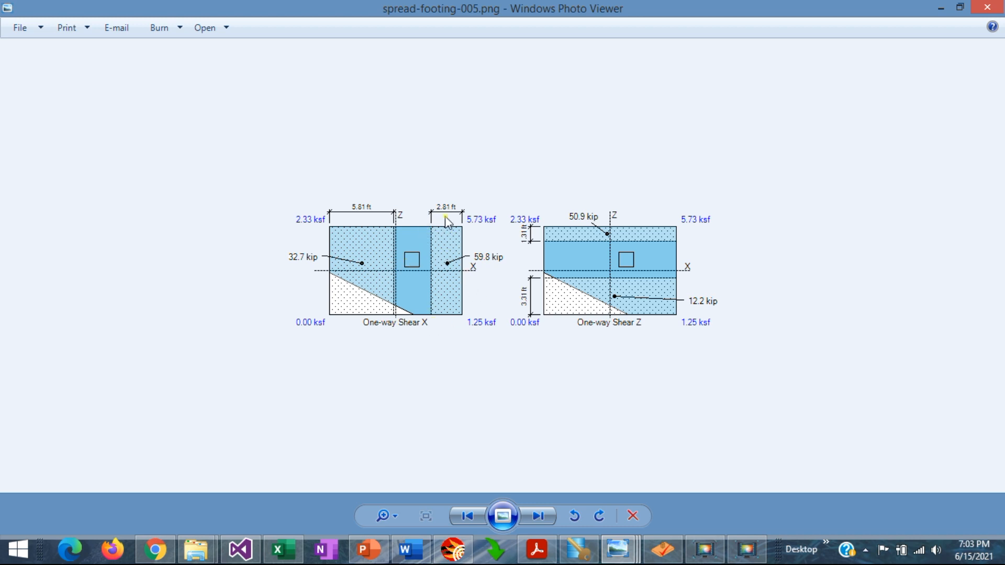
{"action": "mouse_move", "coordinate": [395, 274]}
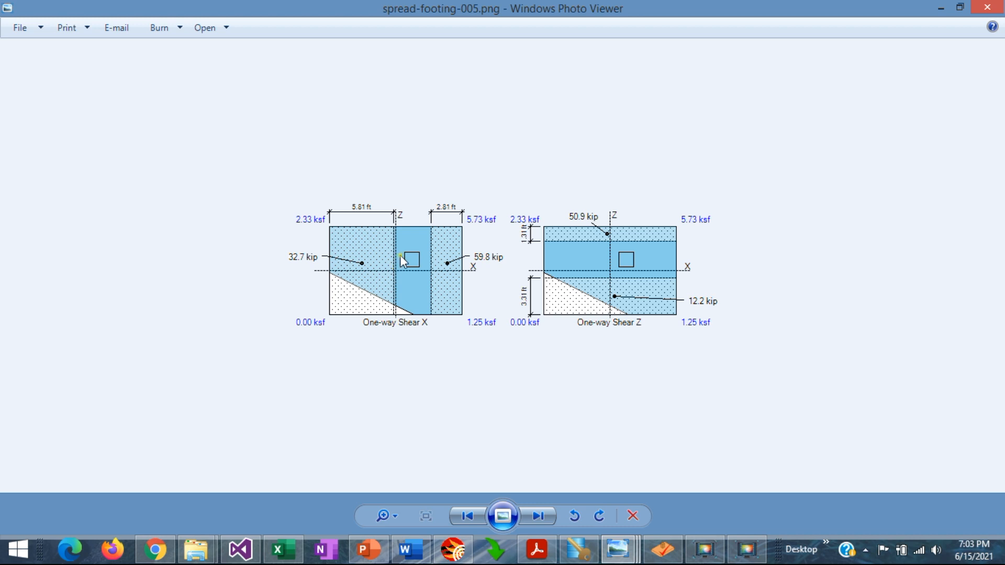
{"action": "mouse_move", "coordinate": [391, 259]}
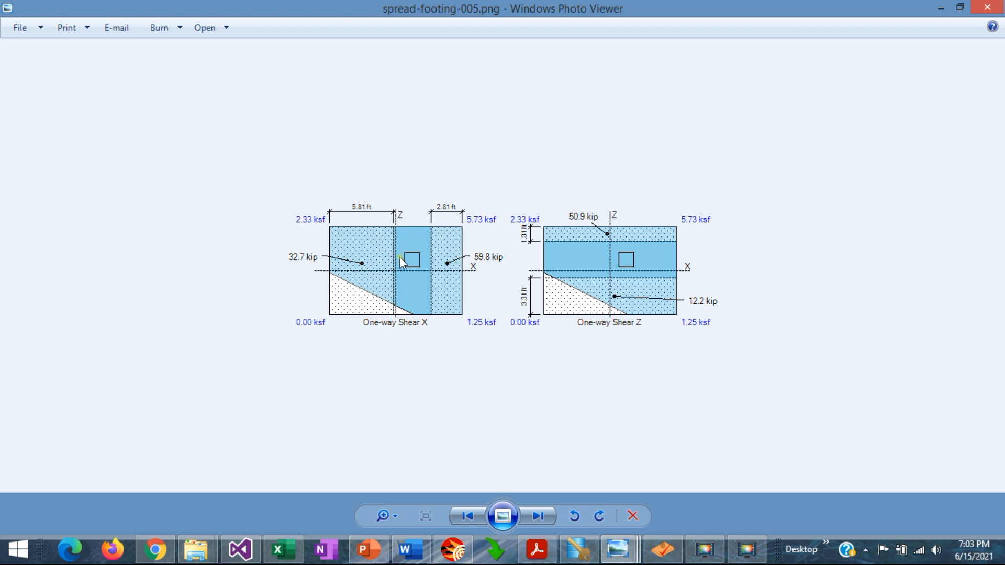
{"action": "mouse_move", "coordinate": [423, 269]}
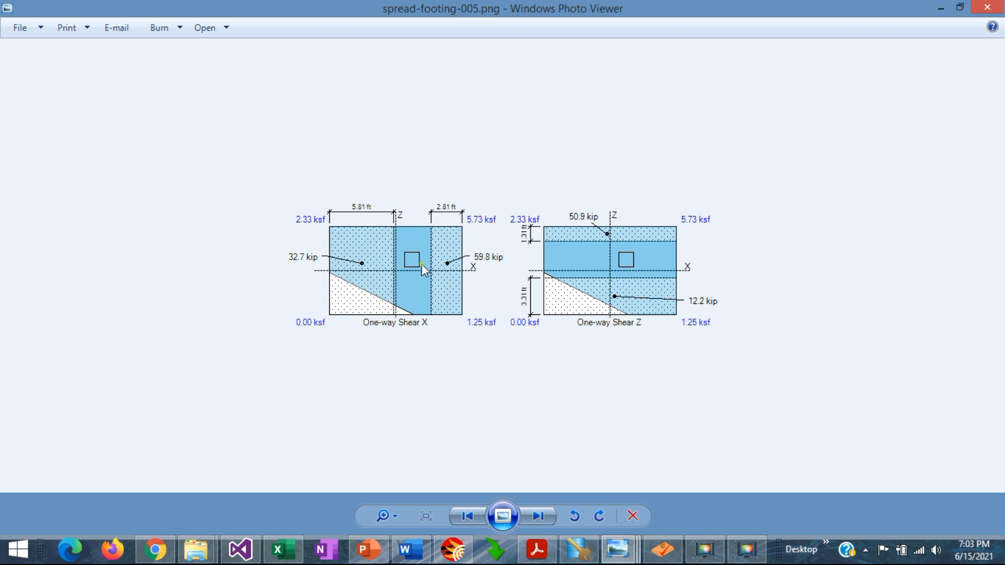
{"action": "mouse_move", "coordinate": [442, 260]}
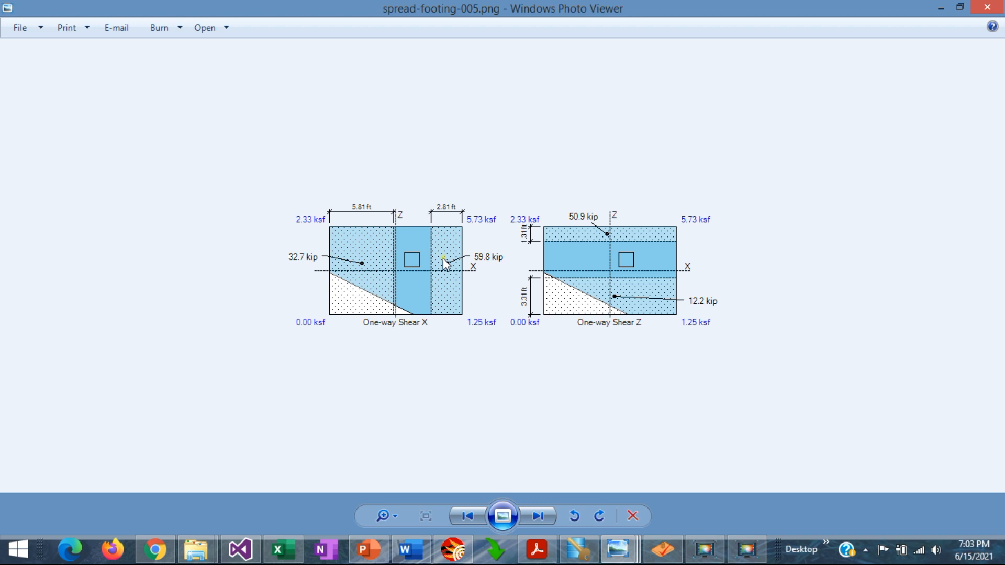
{"action": "mouse_move", "coordinate": [407, 289]}
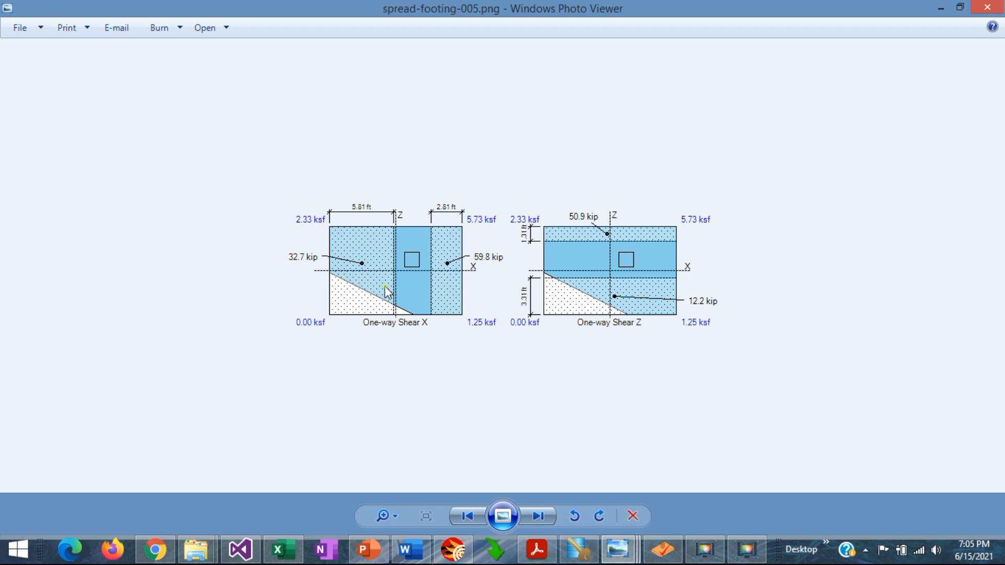
{"action": "mouse_move", "coordinate": [333, 263]}
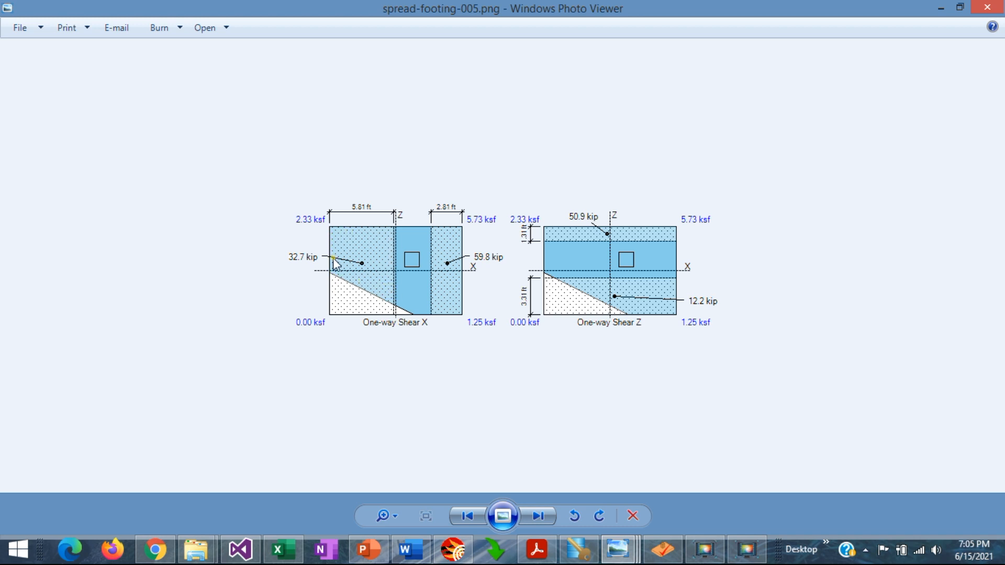
{"action": "mouse_move", "coordinate": [319, 272]}
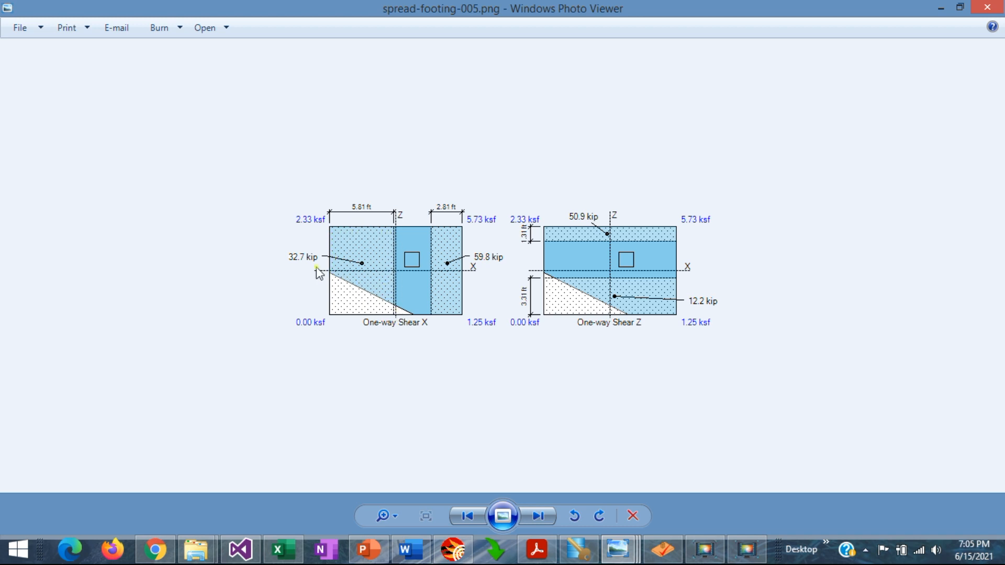
{"action": "mouse_move", "coordinate": [389, 228]}
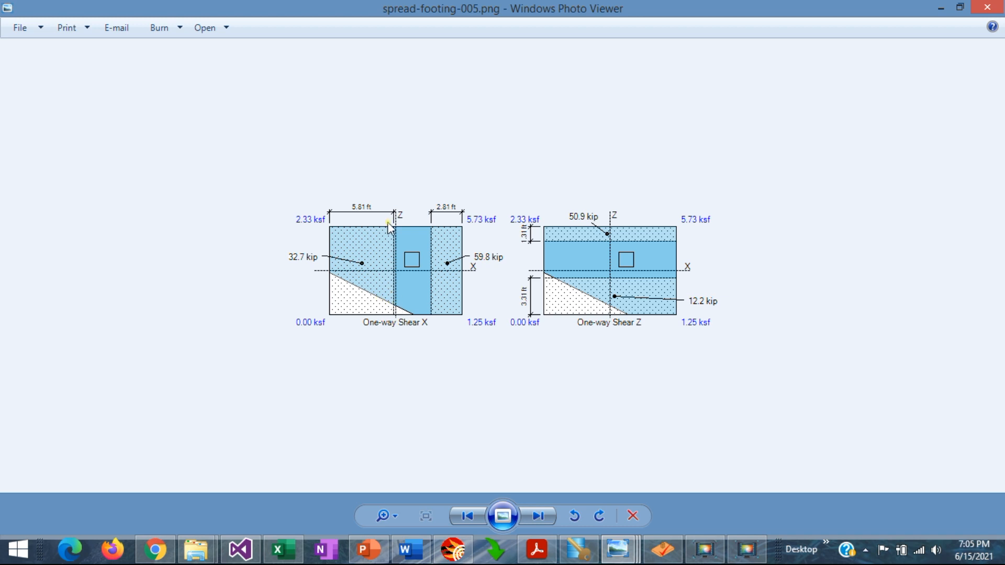
{"action": "mouse_move", "coordinate": [391, 231]}
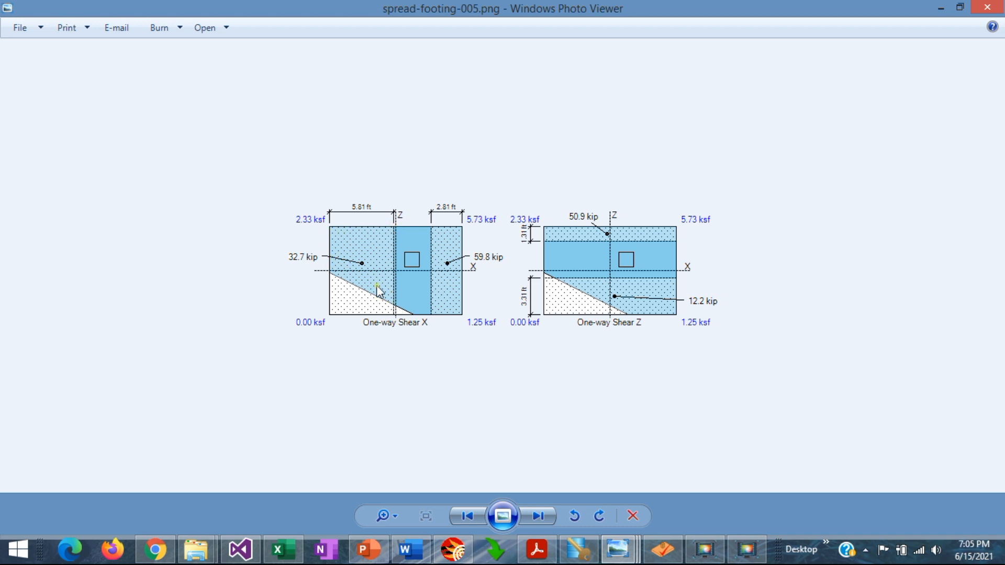
{"action": "mouse_move", "coordinate": [328, 231]}
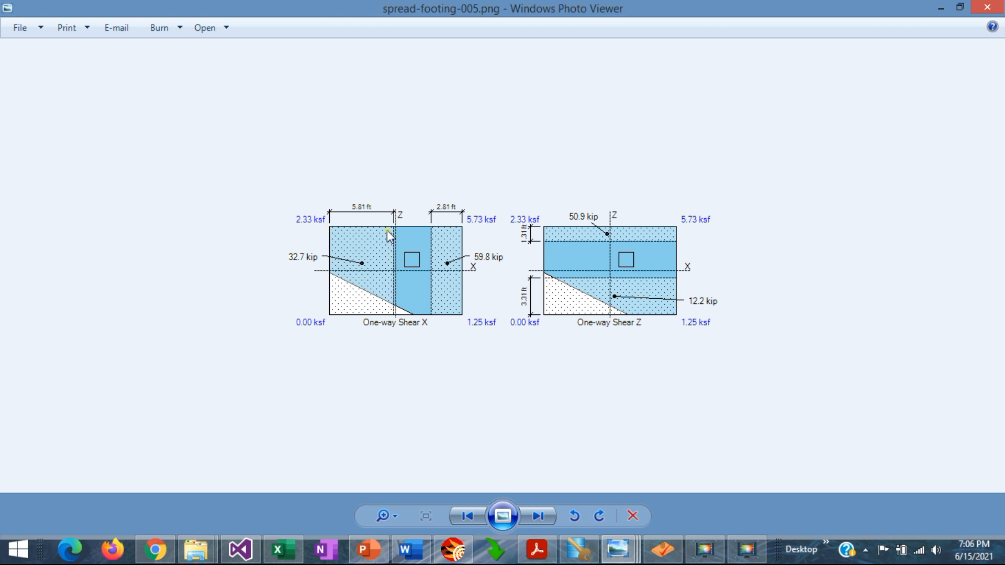
{"action": "mouse_move", "coordinate": [397, 288]}
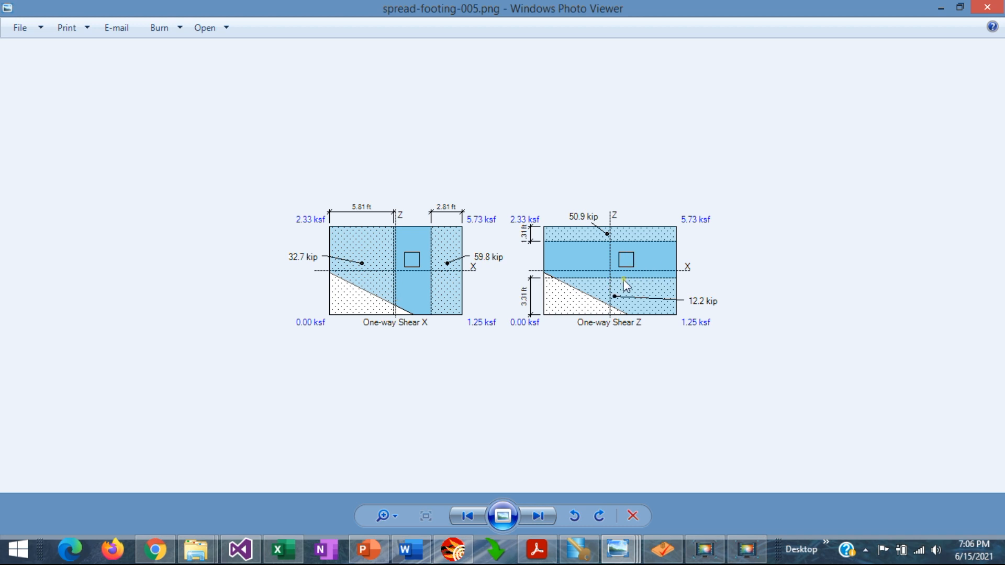
{"action": "mouse_move", "coordinate": [622, 327]}
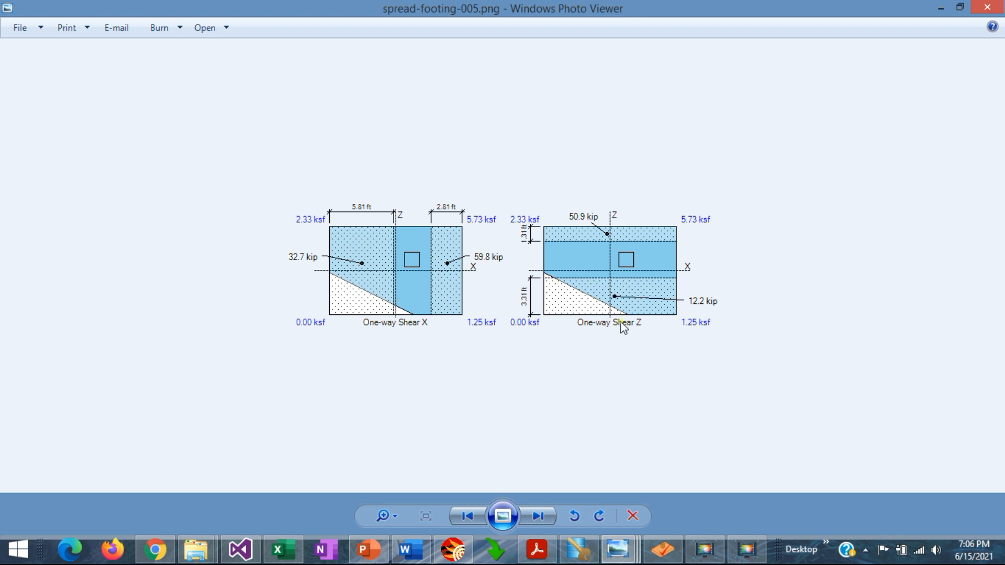
{"action": "mouse_move", "coordinate": [676, 279]}
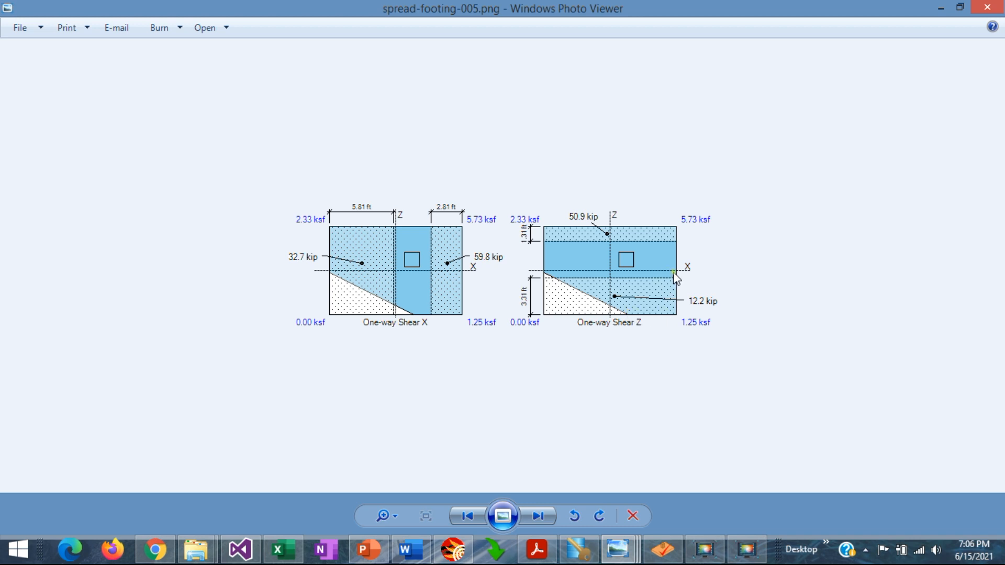
{"action": "mouse_move", "coordinate": [677, 299]}
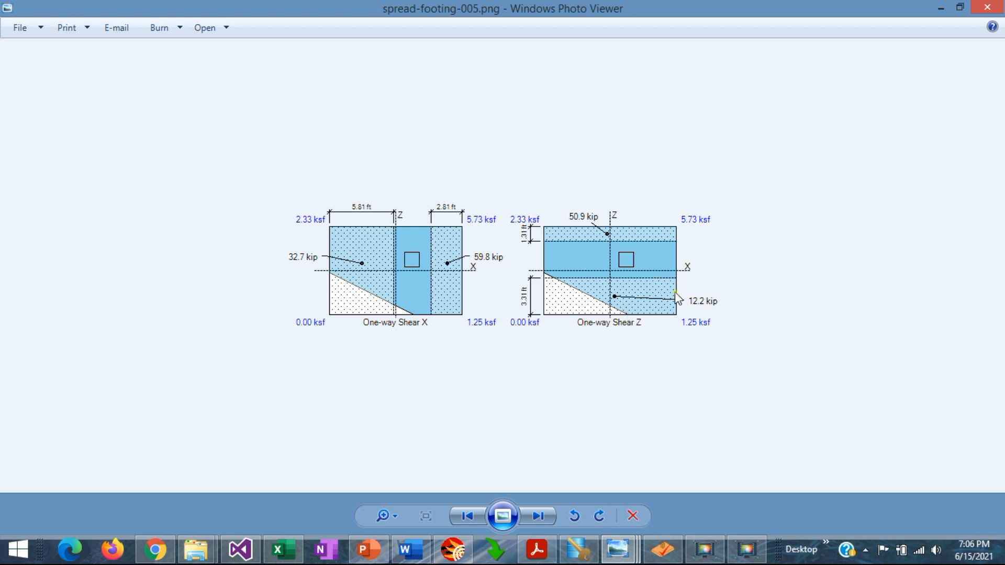
{"action": "mouse_move", "coordinate": [623, 318]}
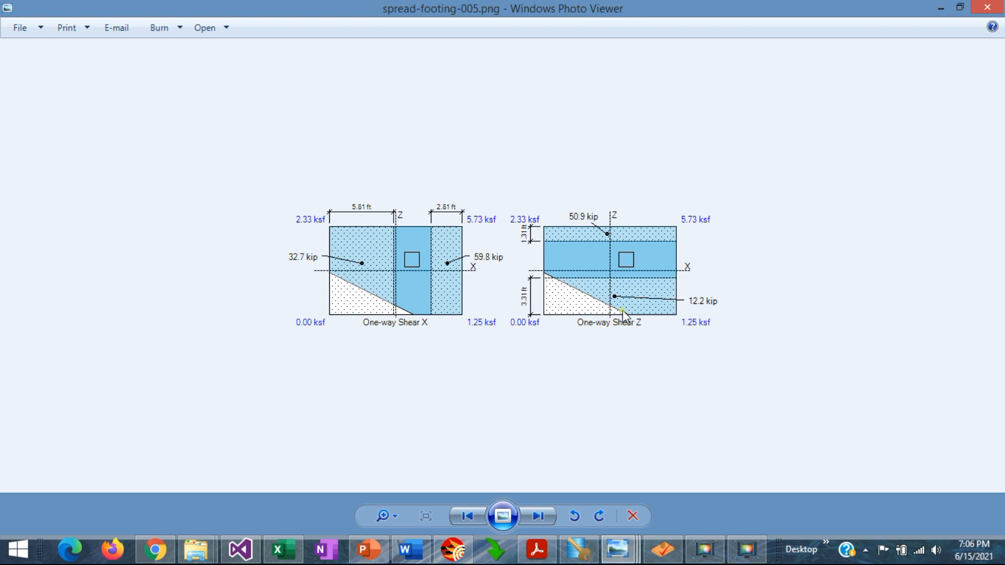
{"action": "mouse_move", "coordinate": [573, 288]}
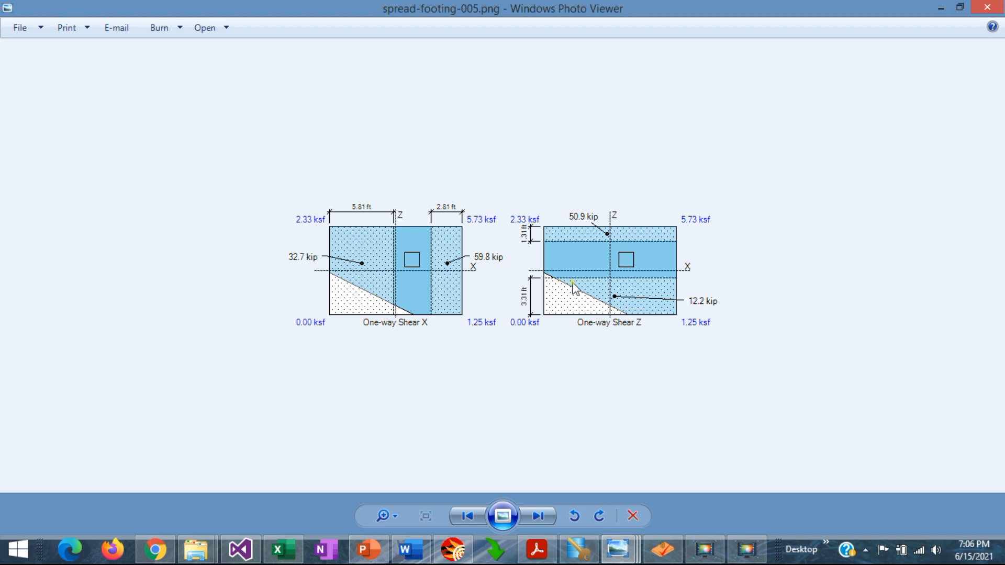
{"action": "mouse_move", "coordinate": [588, 279]}
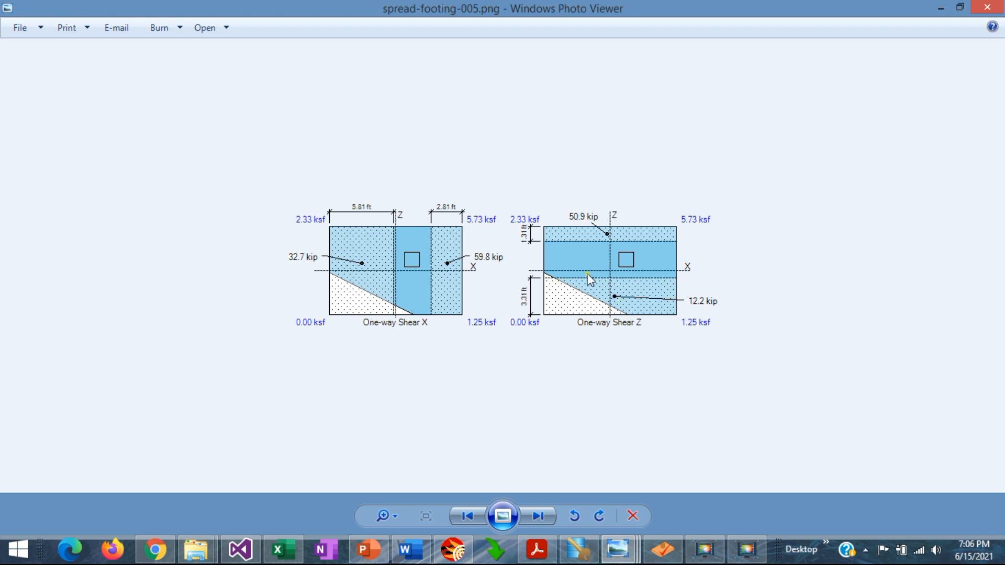
{"action": "left_click", "coordinate": [539, 516]}
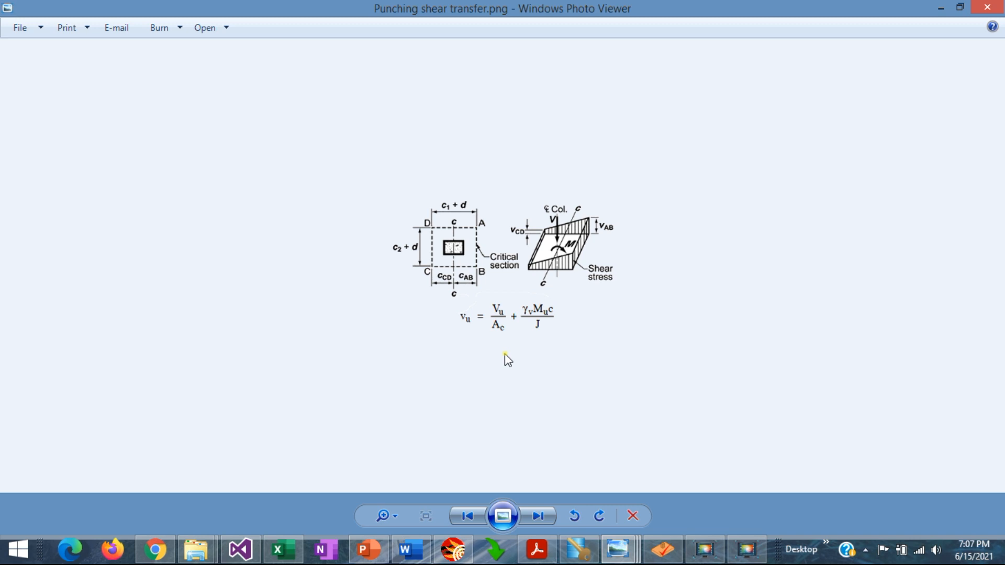
{"action": "mouse_move", "coordinate": [483, 228]}
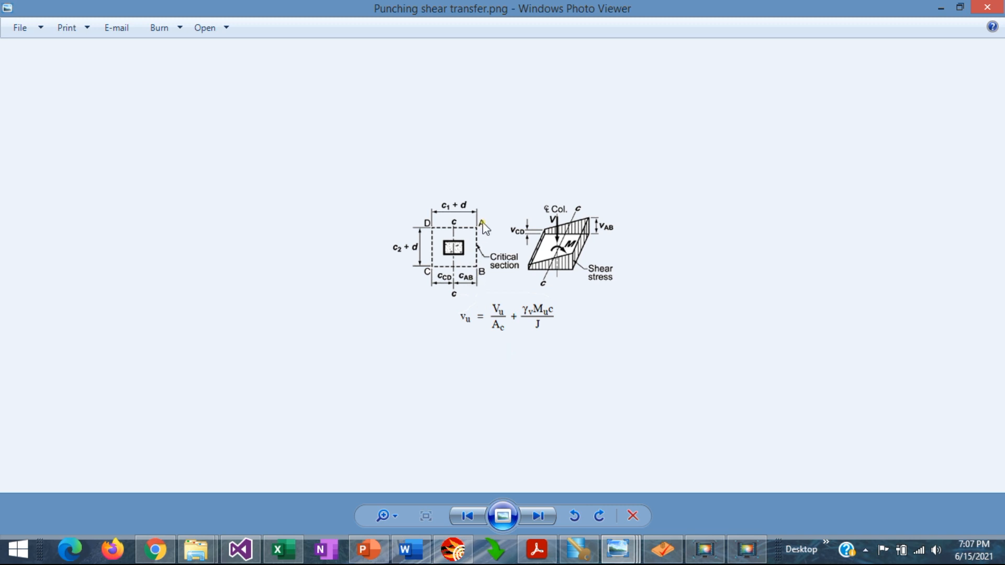
{"action": "mouse_move", "coordinate": [463, 255]}
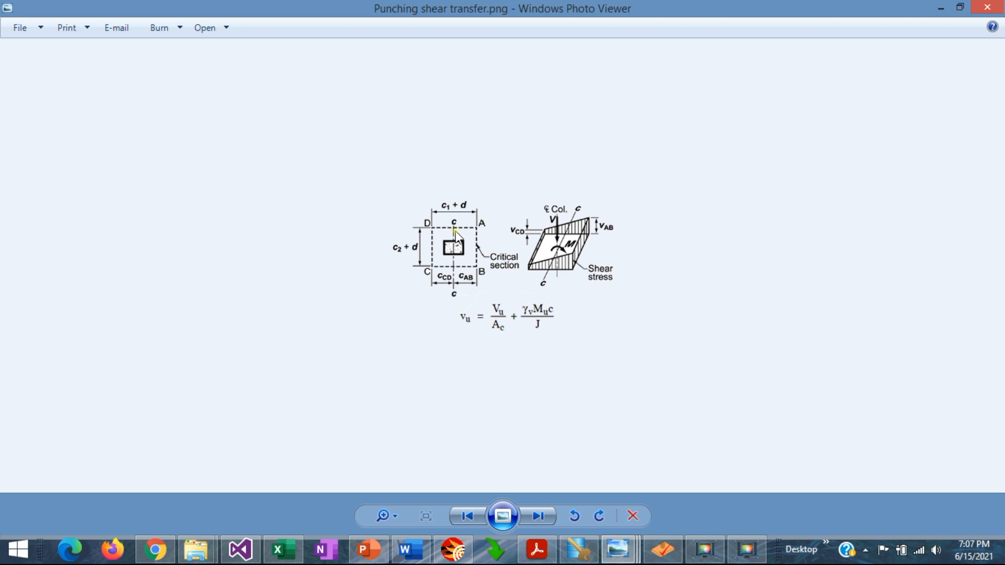
{"action": "mouse_move", "coordinate": [465, 255]}
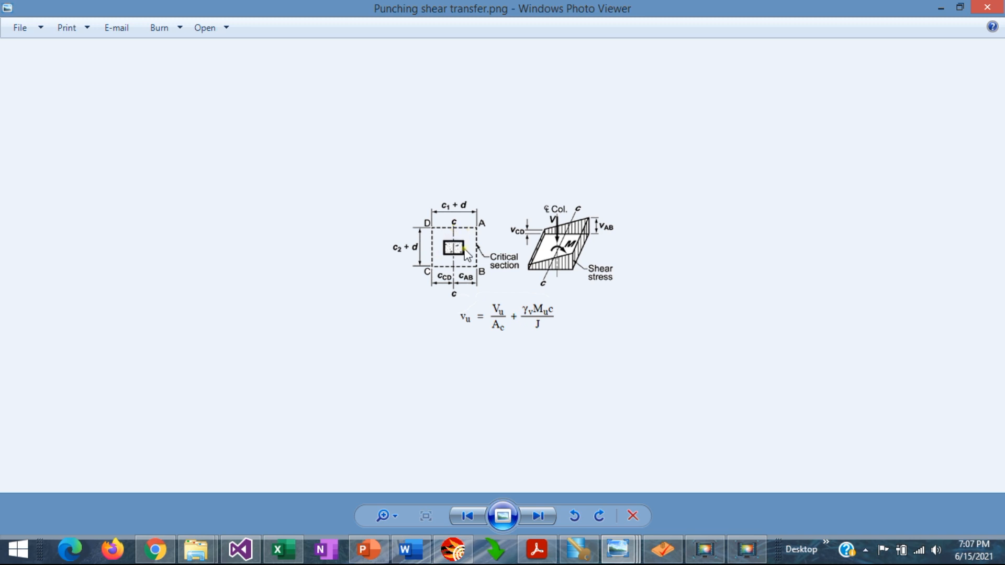
{"action": "mouse_move", "coordinate": [452, 238]}
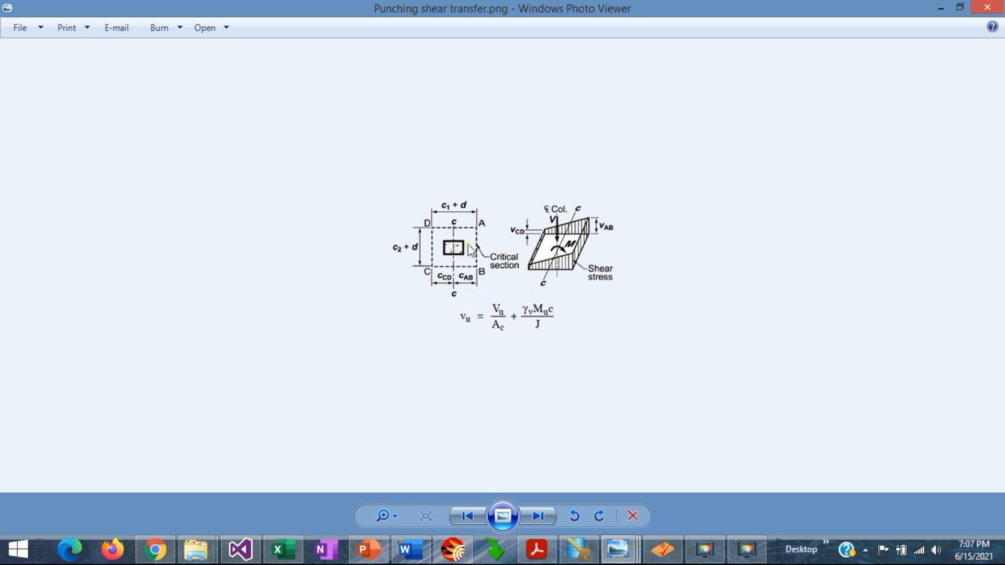
{"action": "mouse_move", "coordinate": [473, 237]}
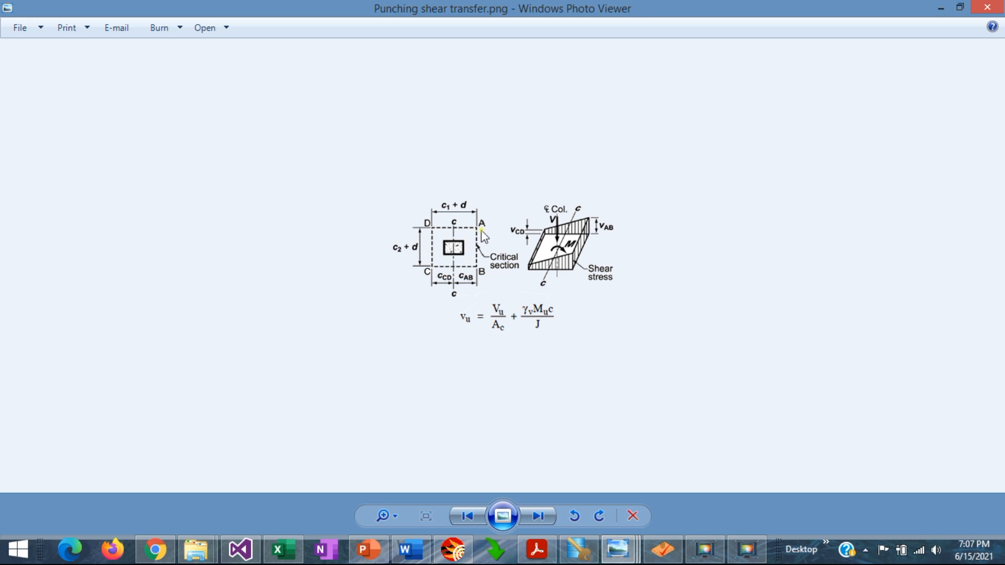
{"action": "mouse_move", "coordinate": [444, 232]}
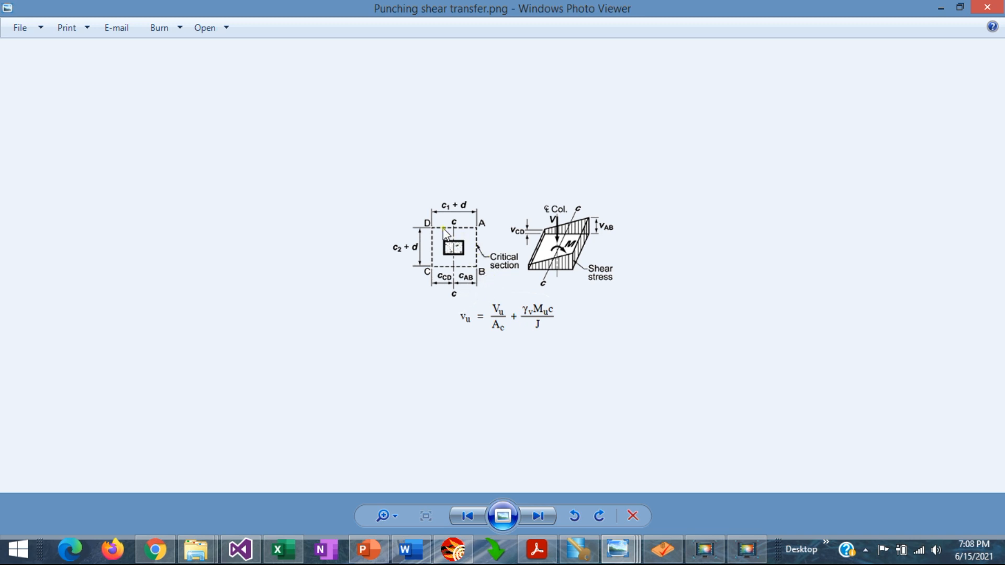
{"action": "mouse_move", "coordinate": [456, 289]}
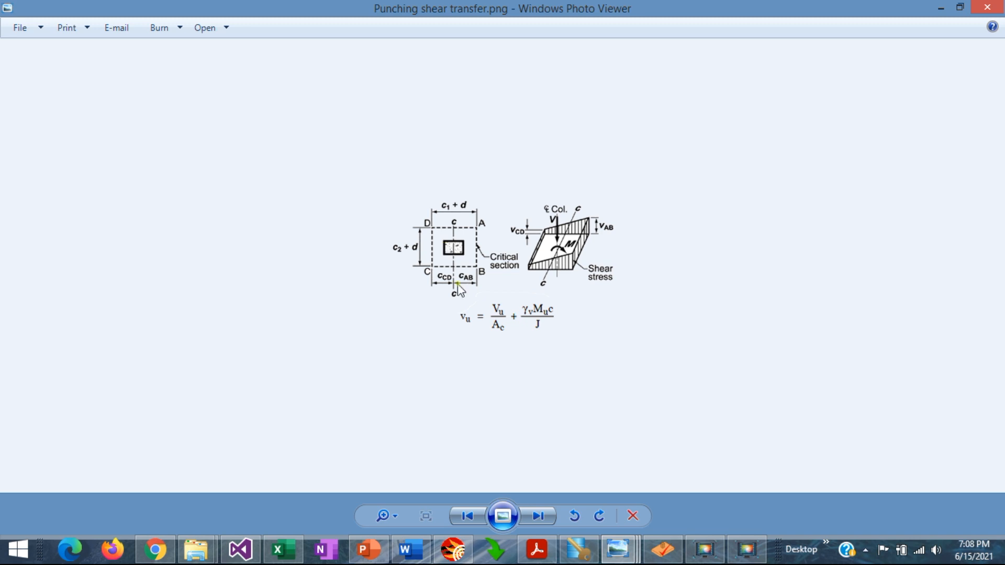
{"action": "mouse_move", "coordinate": [469, 280]}
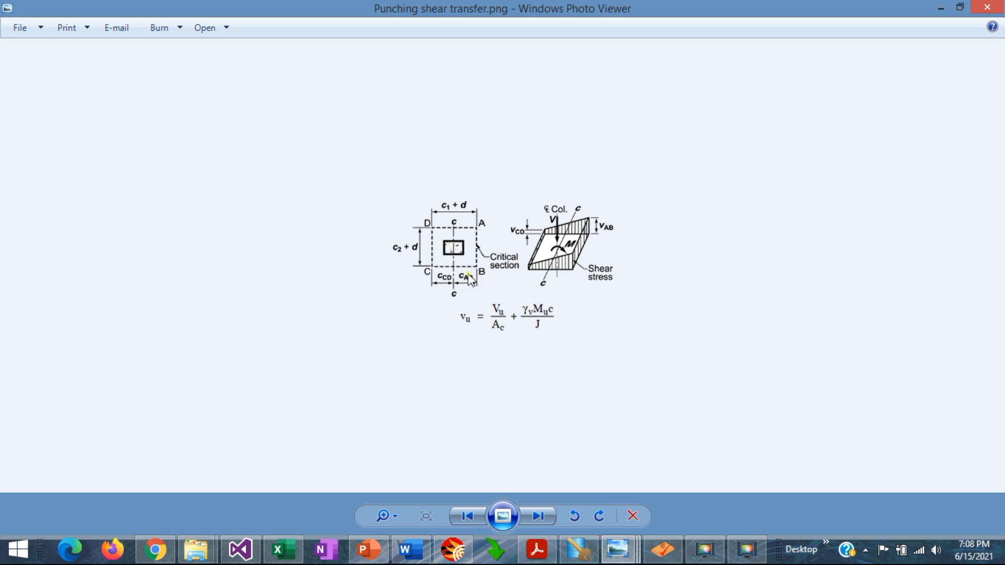
{"action": "mouse_move", "coordinate": [571, 313]}
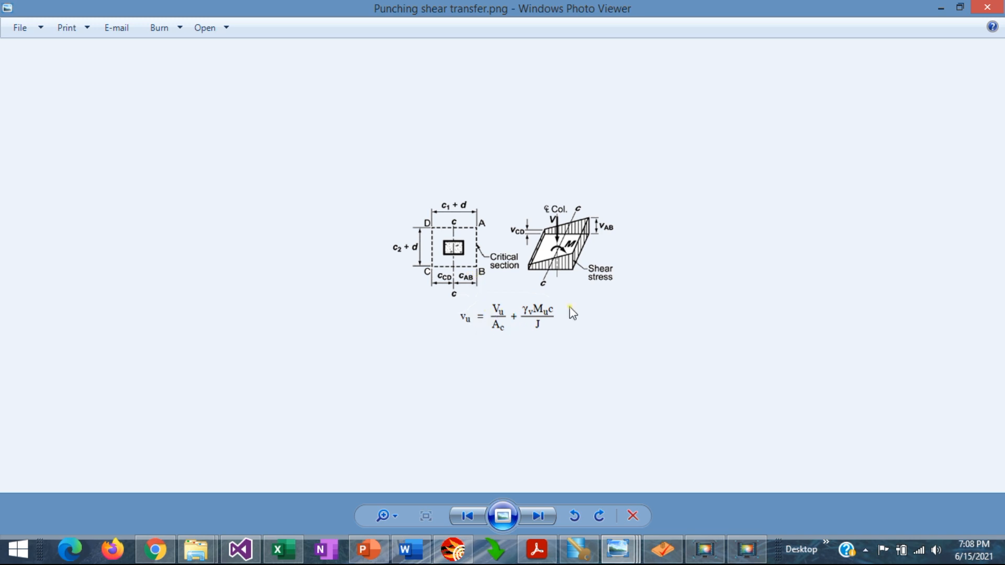
{"action": "mouse_move", "coordinate": [494, 304]}
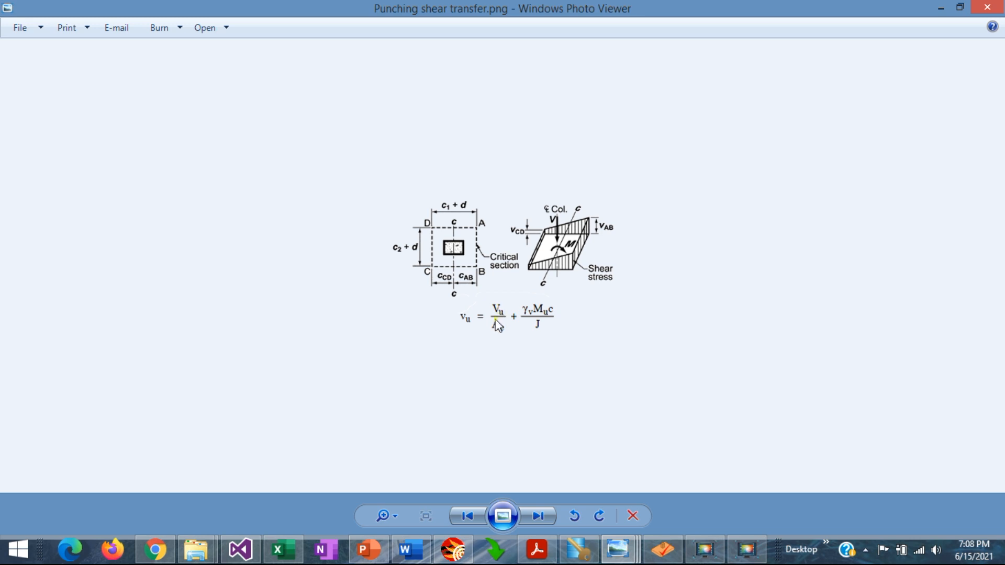
{"action": "mouse_move", "coordinate": [605, 298]}
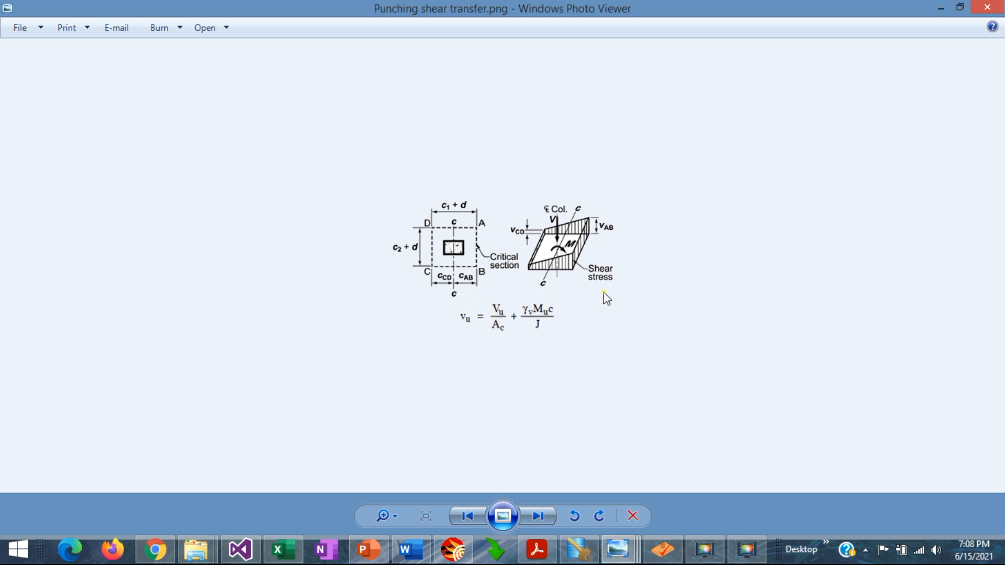
{"action": "mouse_move", "coordinate": [556, 329]}
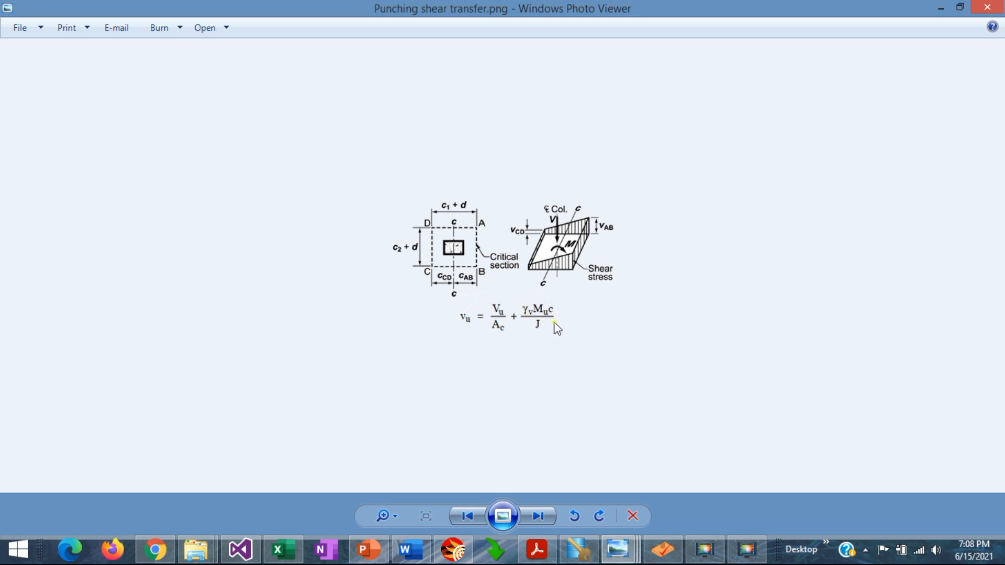
{"action": "mouse_move", "coordinate": [555, 335]}
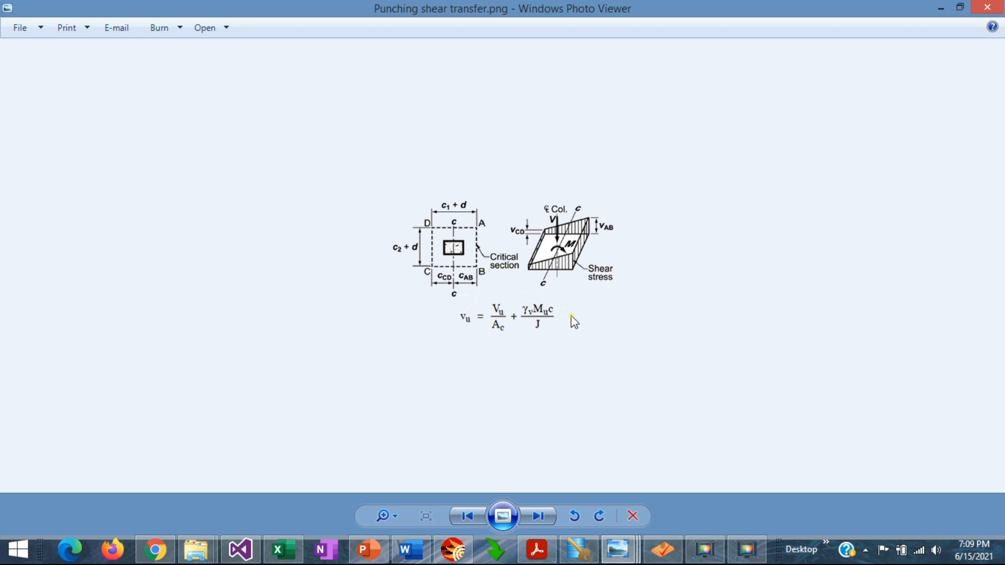
{"action": "mouse_move", "coordinate": [510, 364]}
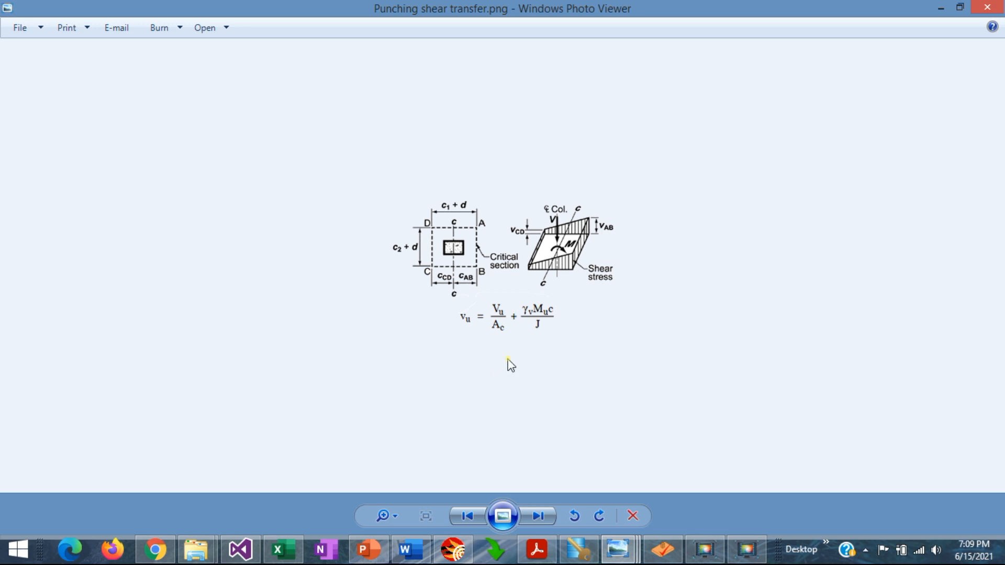
{"action": "mouse_move", "coordinate": [544, 319]}
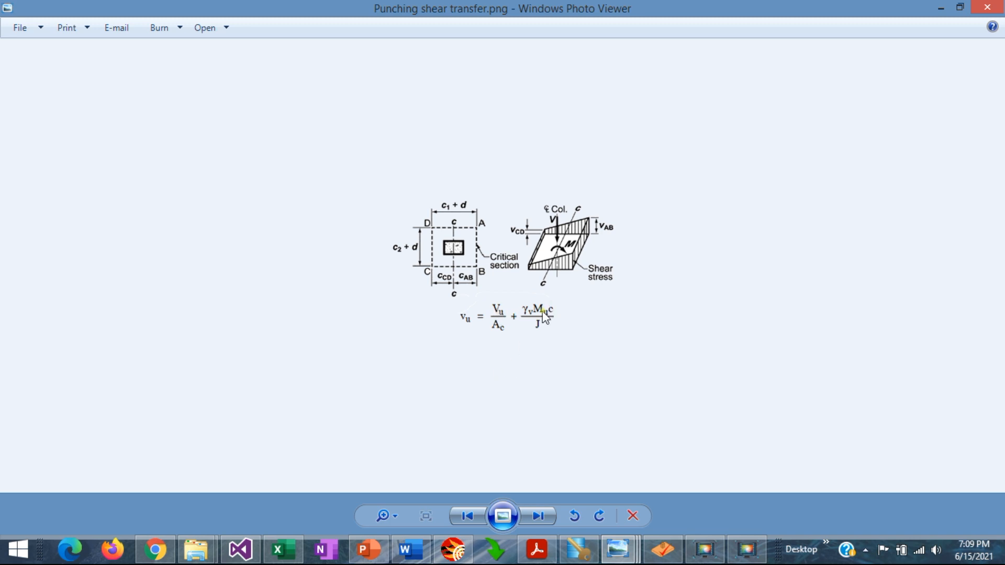
{"action": "mouse_move", "coordinate": [545, 340]}
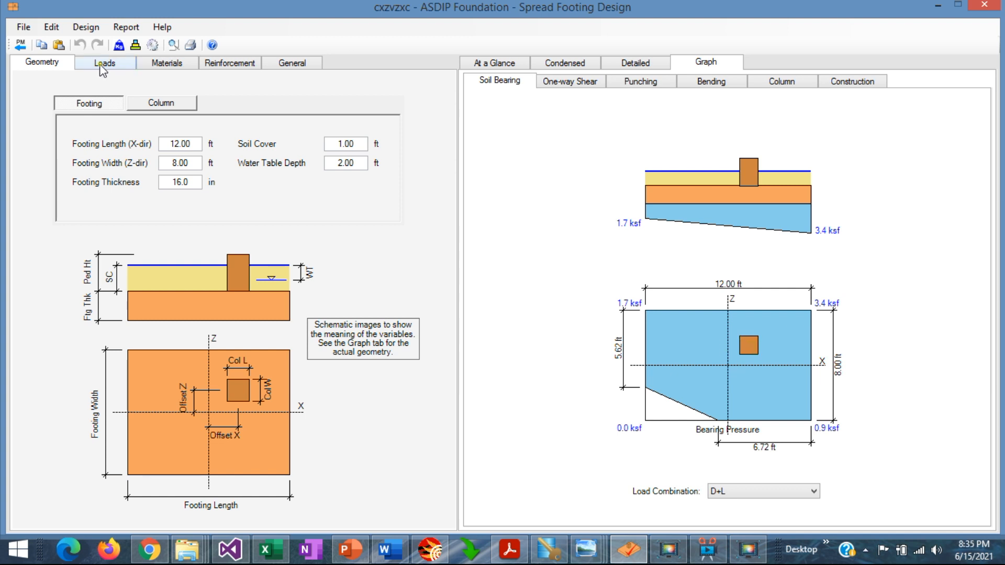
{"action": "left_click", "coordinate": [104, 63]}
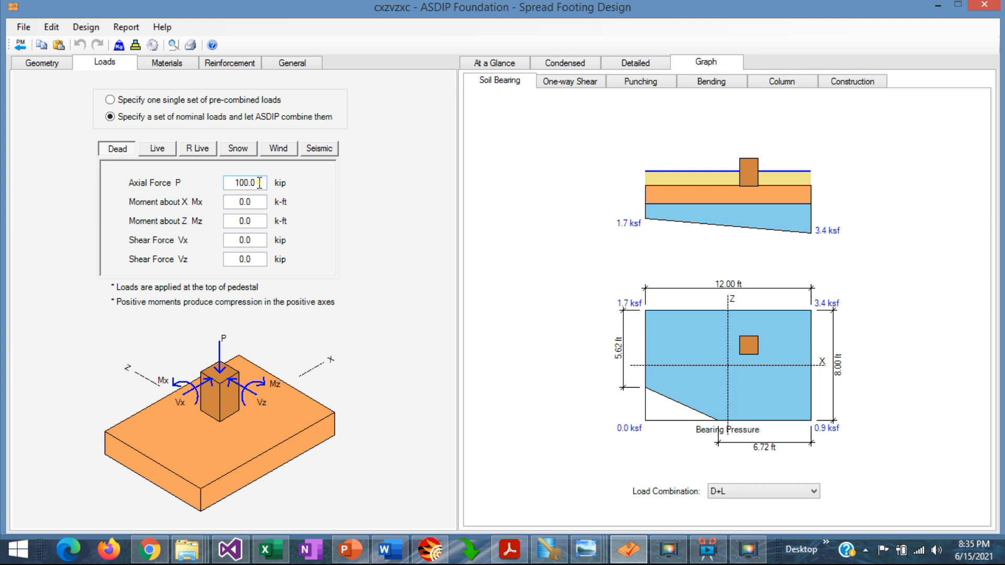
{"action": "left_click", "coordinate": [166, 63]}
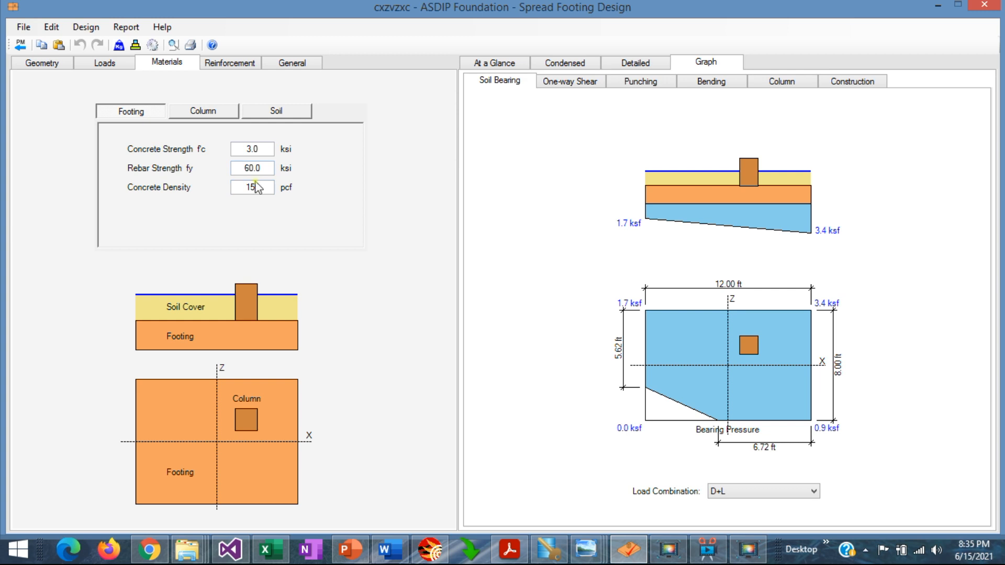
{"action": "left_click", "coordinate": [40, 62]}
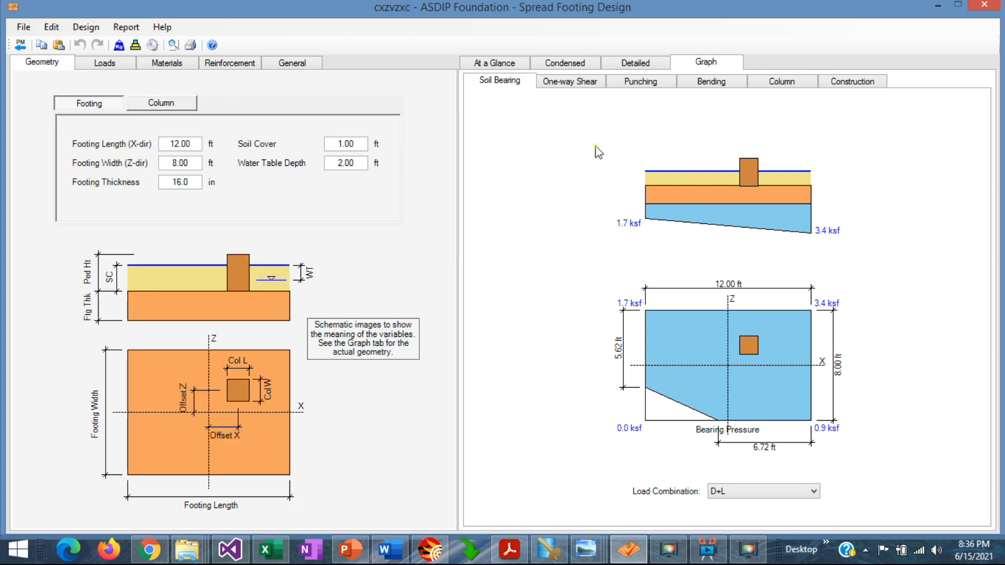
{"action": "mouse_move", "coordinate": [596, 260]}
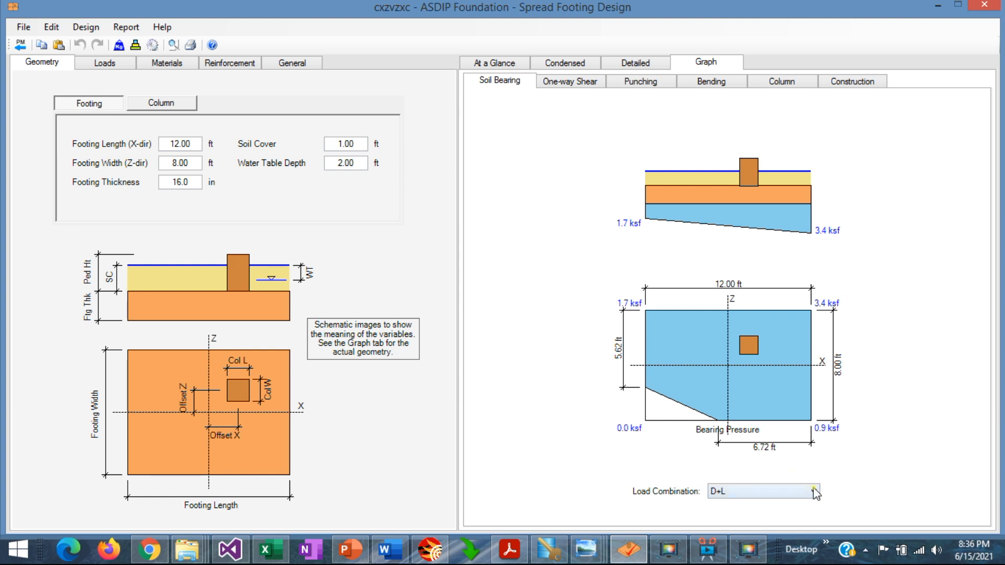
{"action": "left_click", "coordinate": [814, 491]}
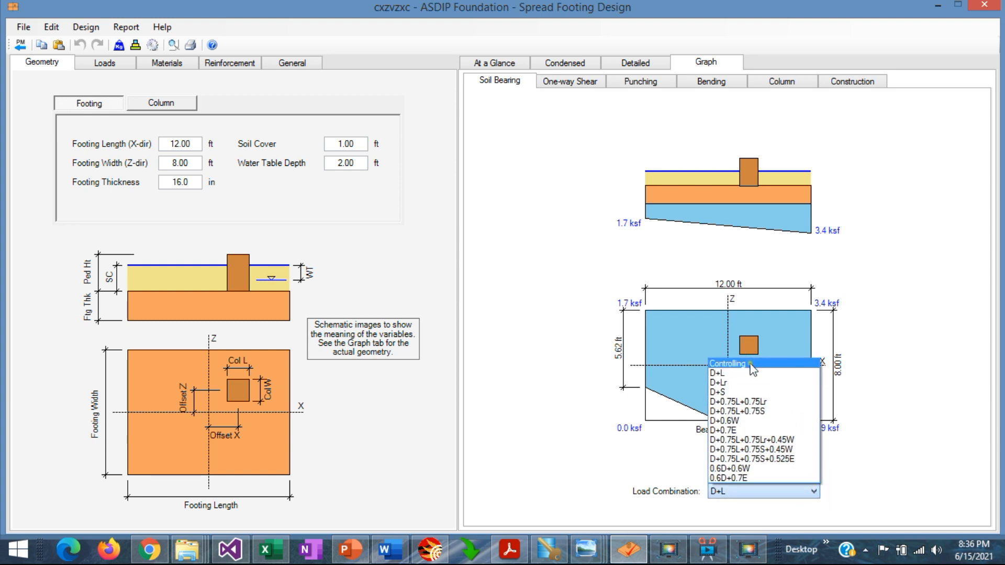
{"action": "left_click", "coordinate": [726, 374]}
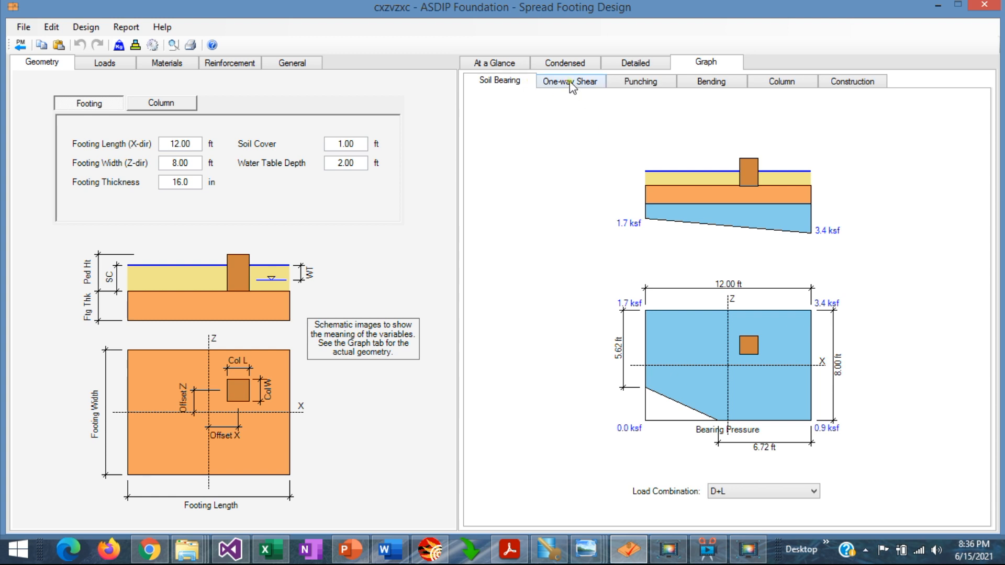
{"action": "left_click", "coordinate": [569, 81]}
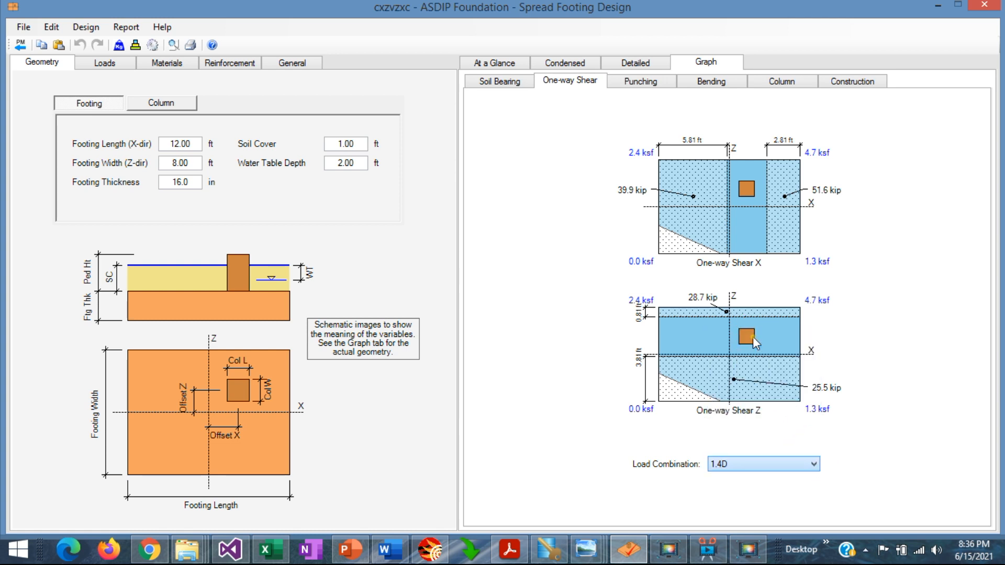
{"action": "mouse_move", "coordinate": [762, 464]}
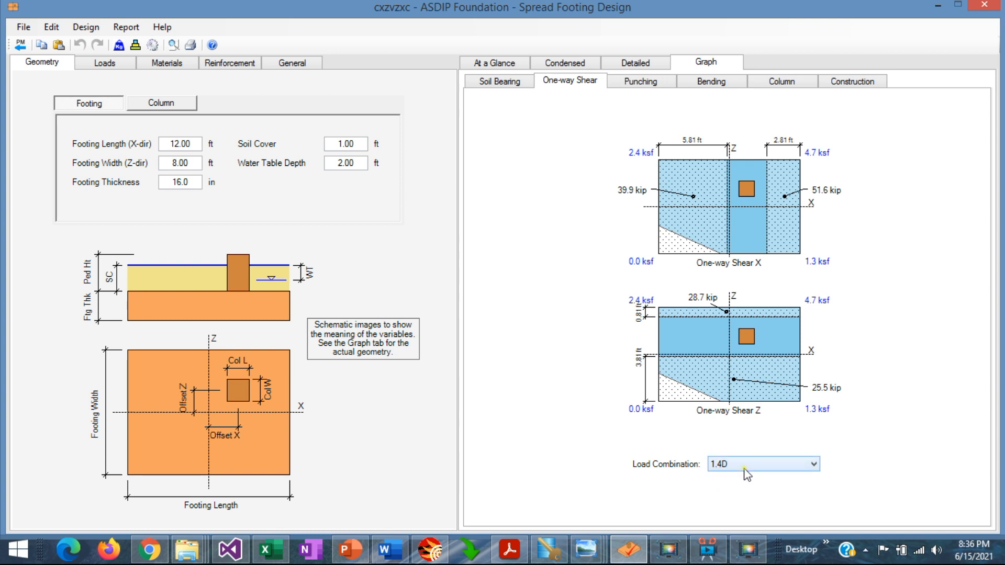
{"action": "mouse_move", "coordinate": [601, 253]}
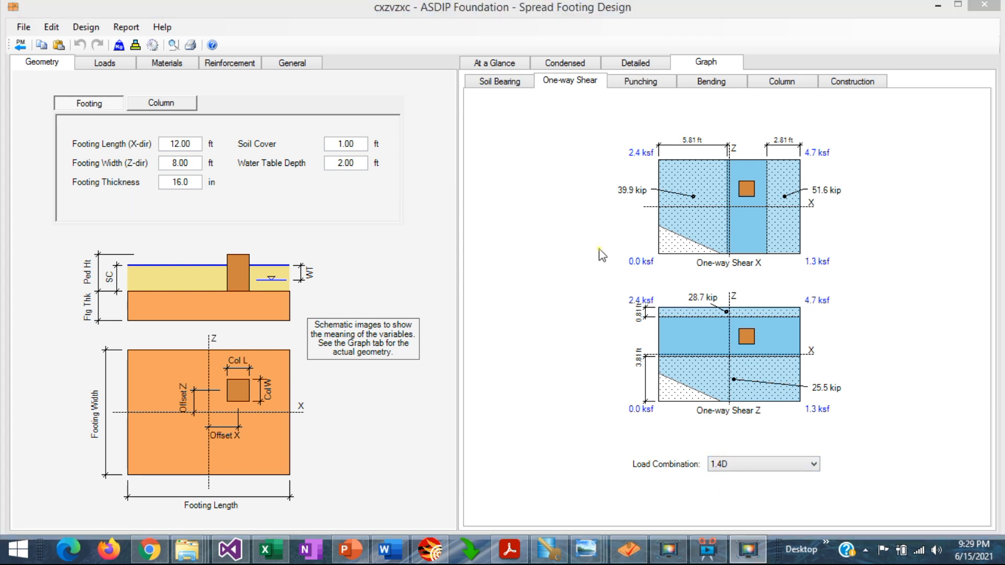
{"action": "mouse_move", "coordinate": [659, 242]}
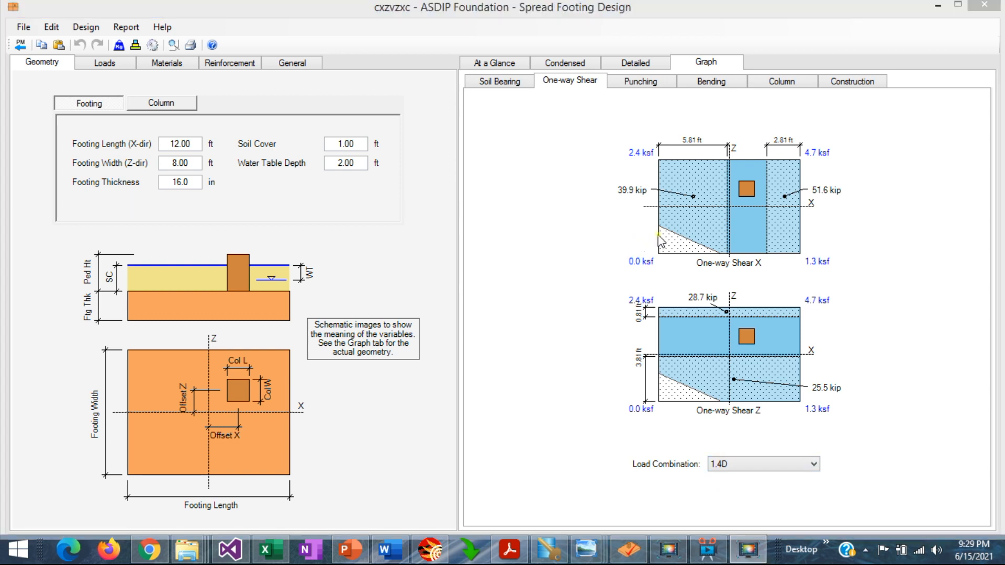
{"action": "mouse_move", "coordinate": [665, 246]}
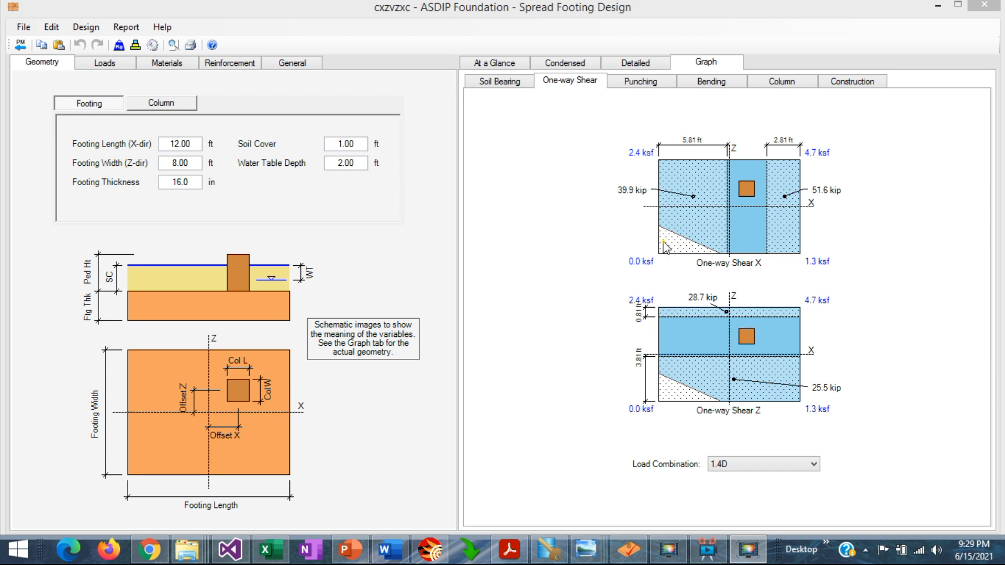
{"action": "mouse_move", "coordinate": [697, 243]}
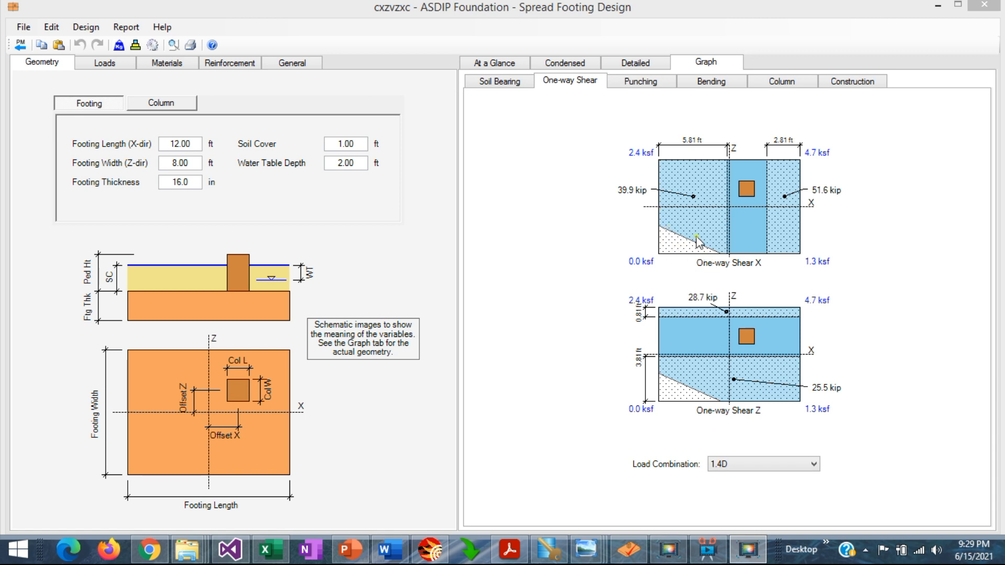
{"action": "mouse_move", "coordinate": [724, 200]}
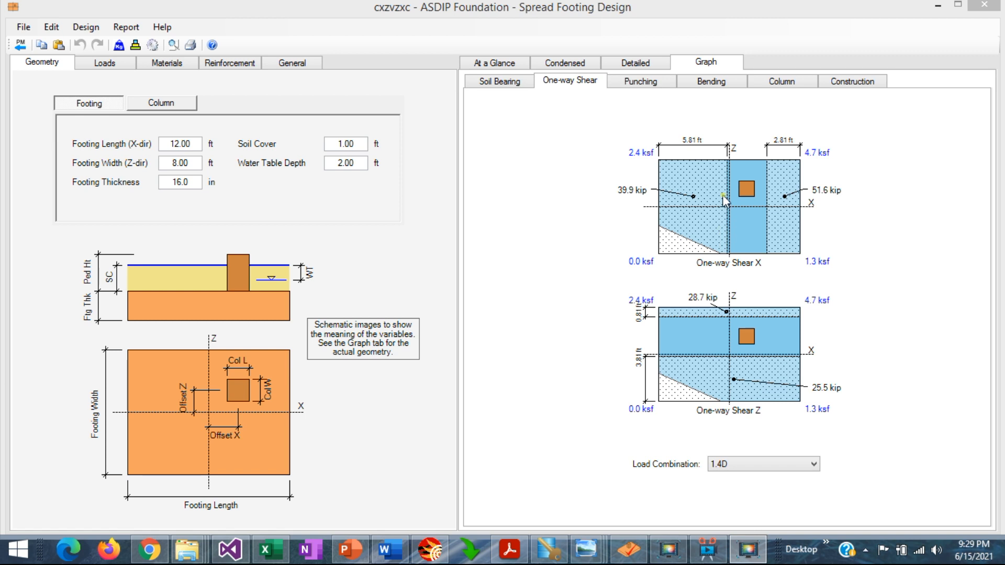
{"action": "mouse_move", "coordinate": [737, 250]}
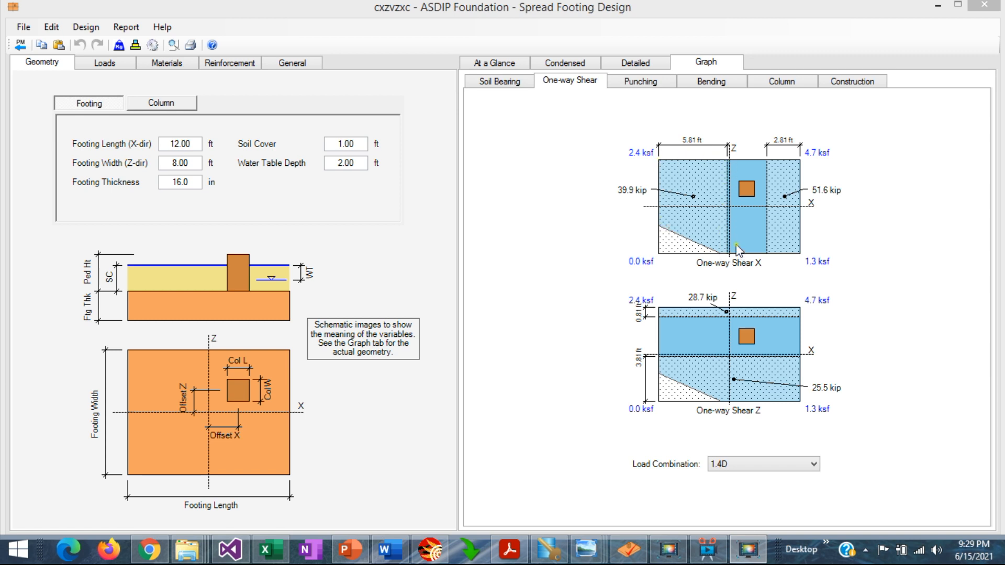
{"action": "mouse_move", "coordinate": [714, 244]}
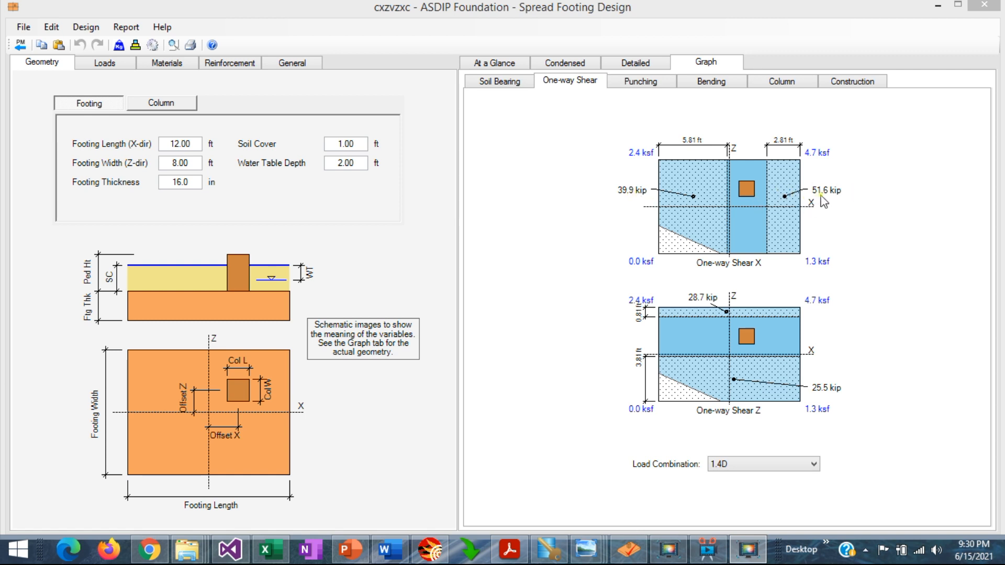
{"action": "mouse_move", "coordinate": [777, 228]}
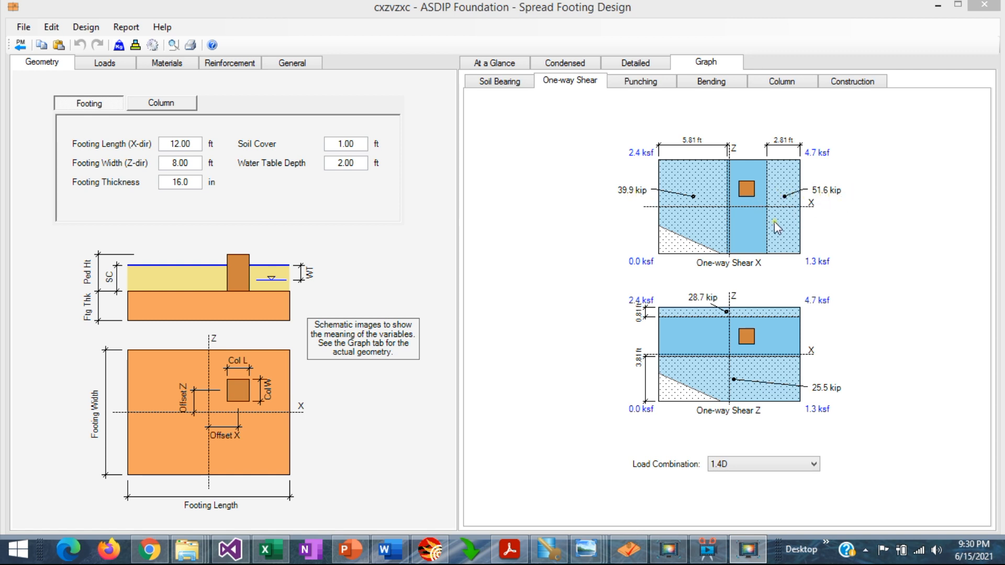
{"action": "mouse_move", "coordinate": [731, 169]}
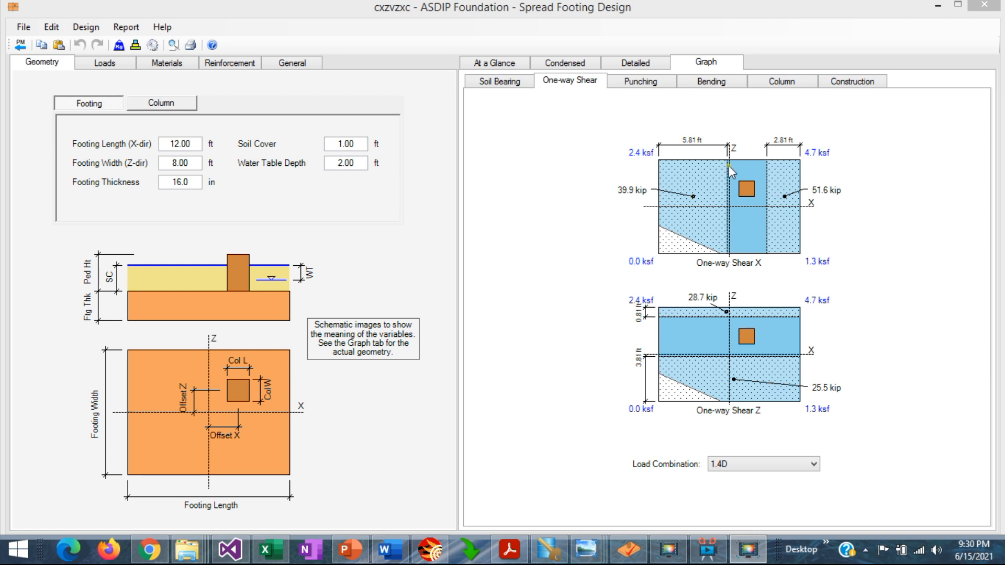
{"action": "mouse_move", "coordinate": [735, 255]}
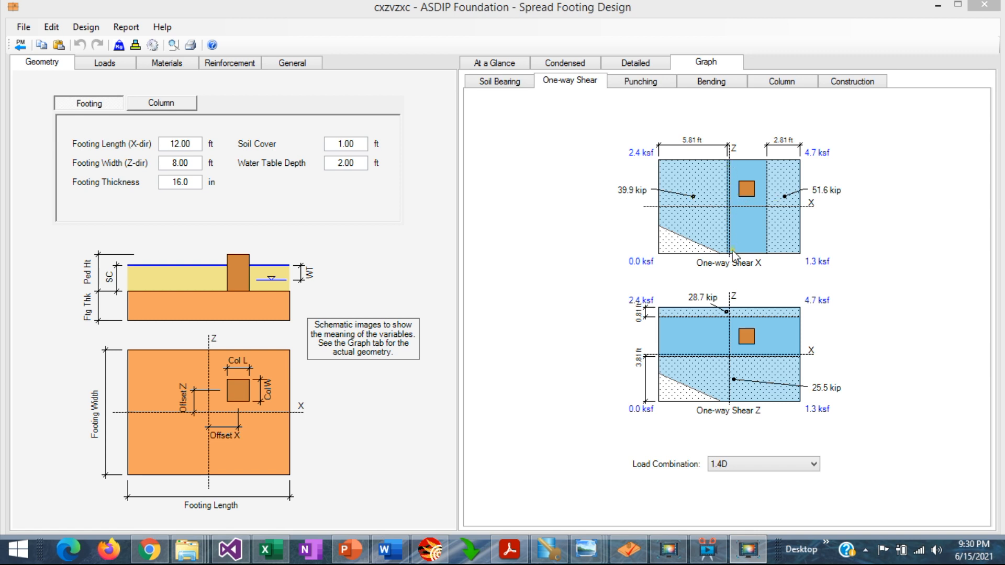
{"action": "mouse_move", "coordinate": [733, 190]}
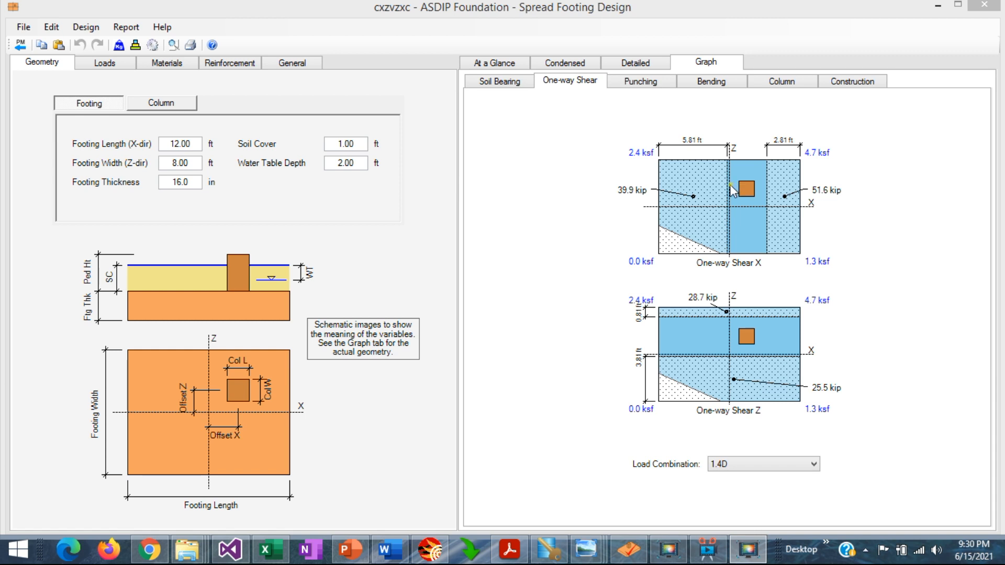
{"action": "mouse_move", "coordinate": [707, 148]}
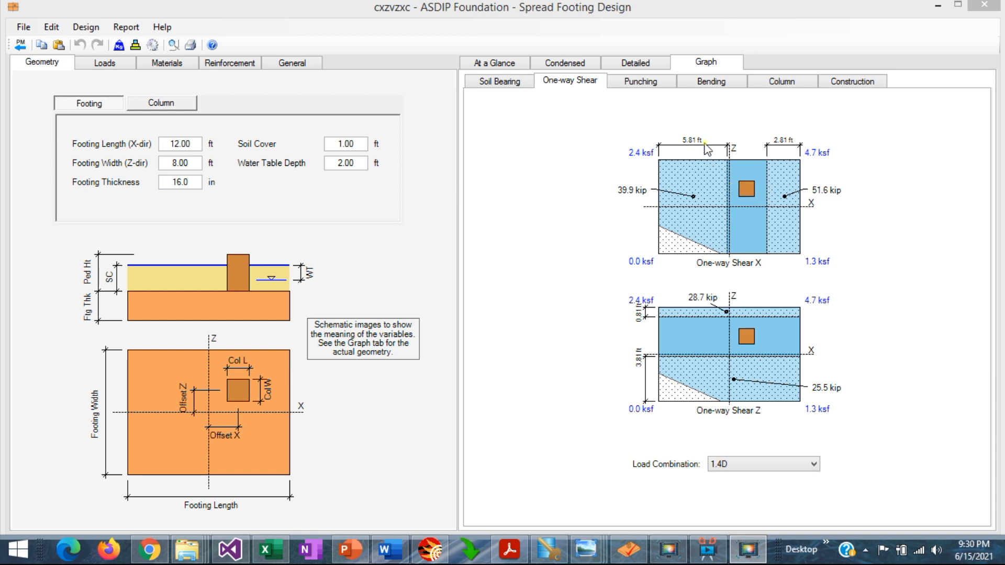
{"action": "mouse_move", "coordinate": [668, 366]}
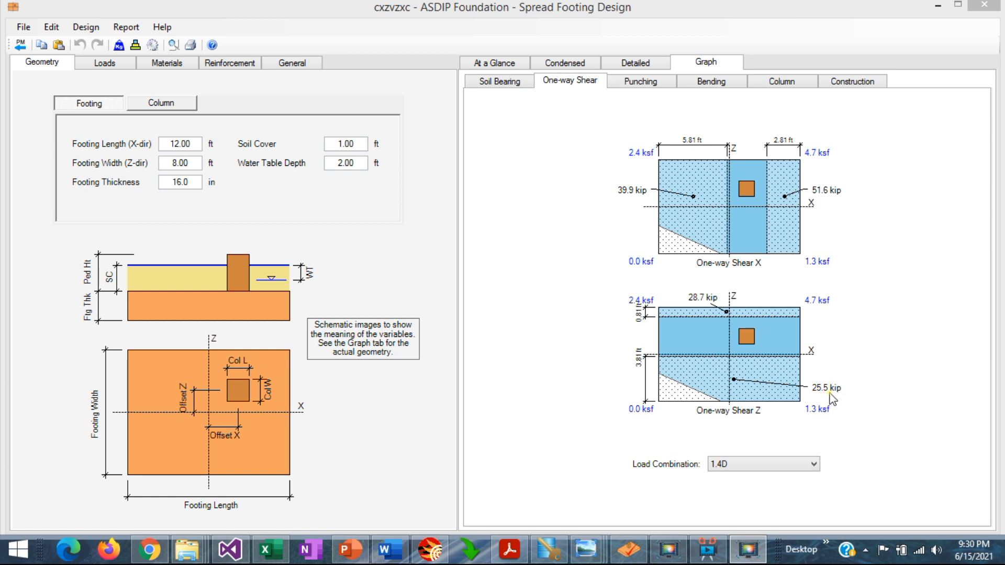
{"action": "mouse_move", "coordinate": [661, 370]}
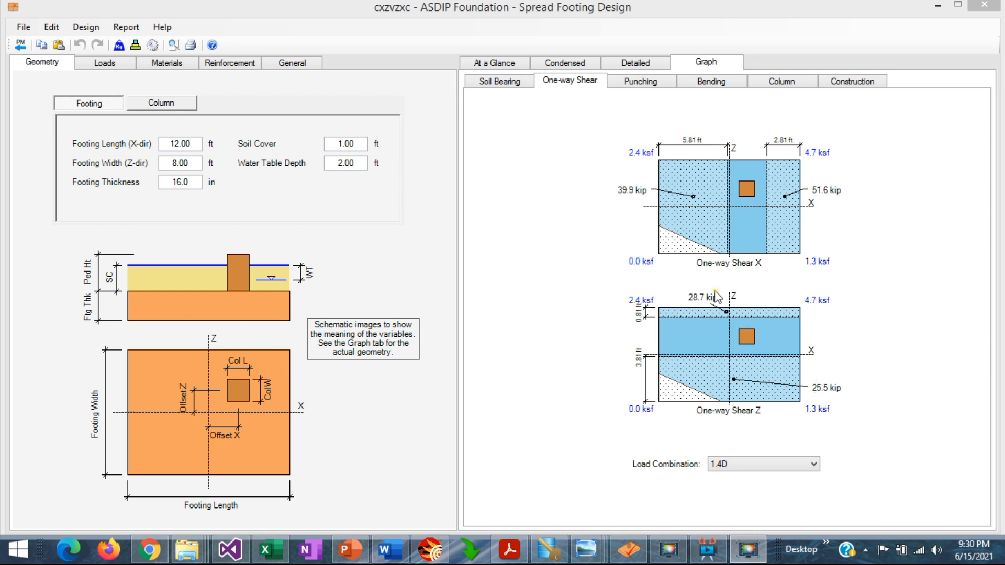
{"action": "mouse_move", "coordinate": [701, 306]}
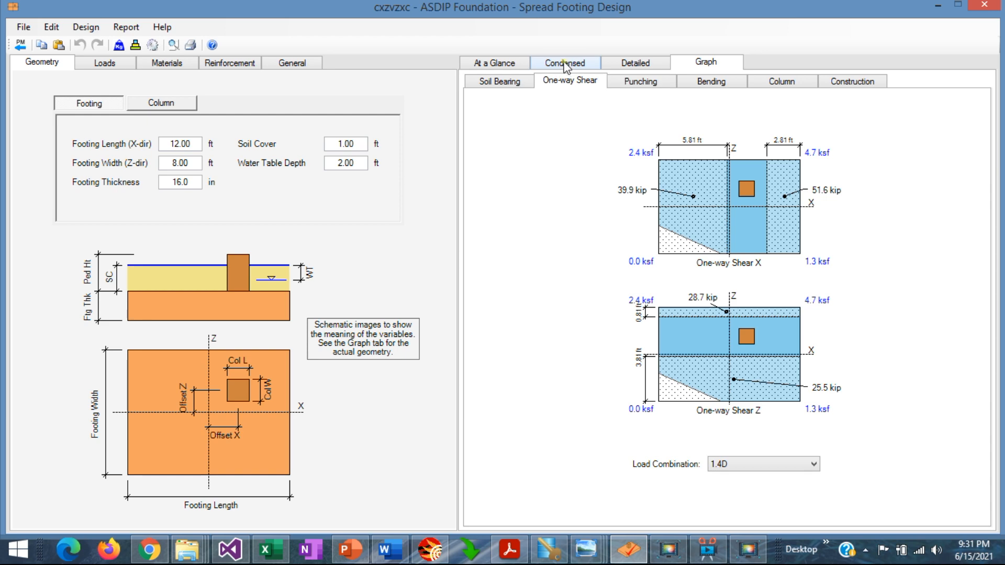
- Check the condensed one-way shear ratio 0.52 OK, then show the X and Z shear graphs
{"action": "left_click", "coordinate": [564, 62]}
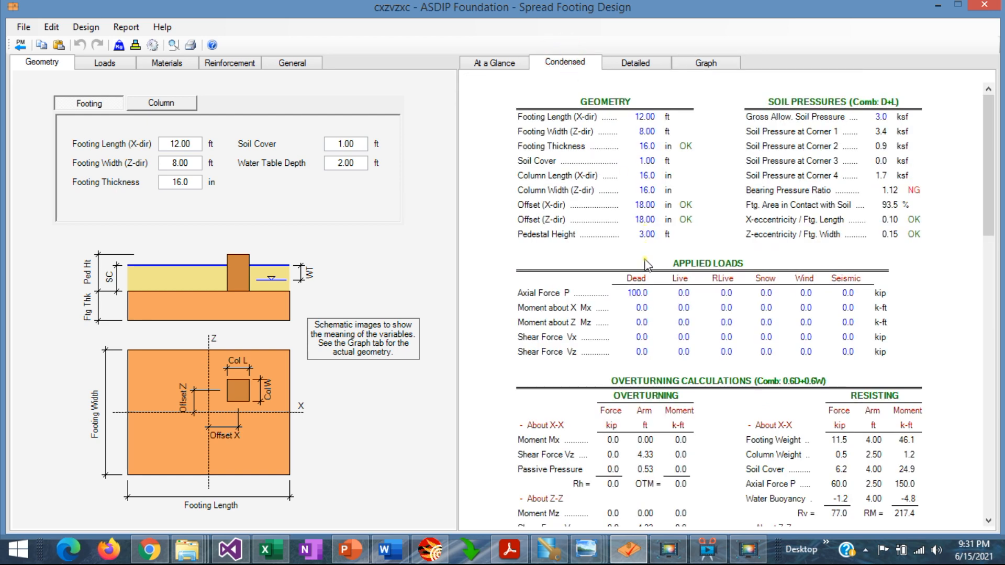
{"action": "scroll", "scroll_direction": "down", "scroll_amount": 3}
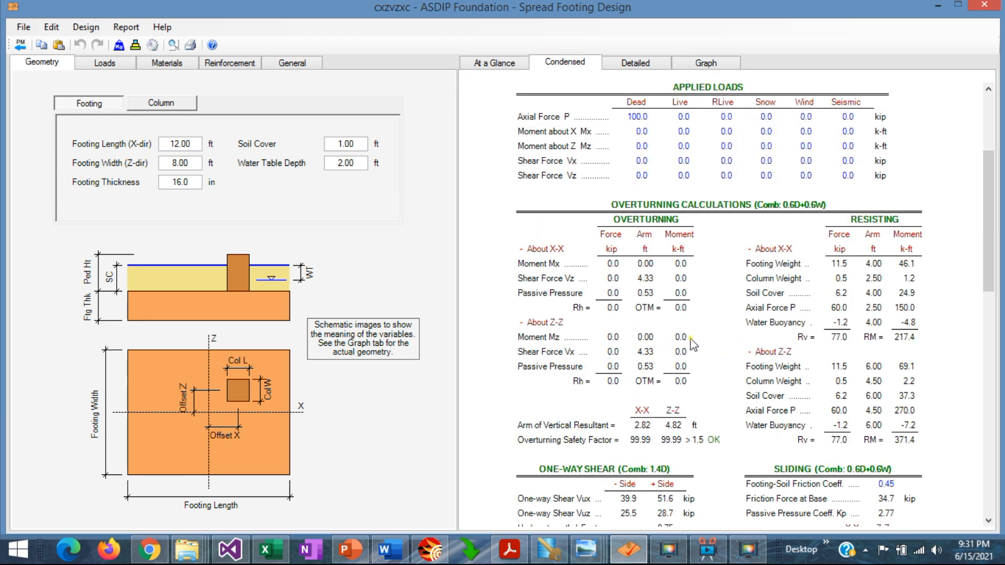
{"action": "scroll", "scroll_direction": "down", "scroll_amount": 3}
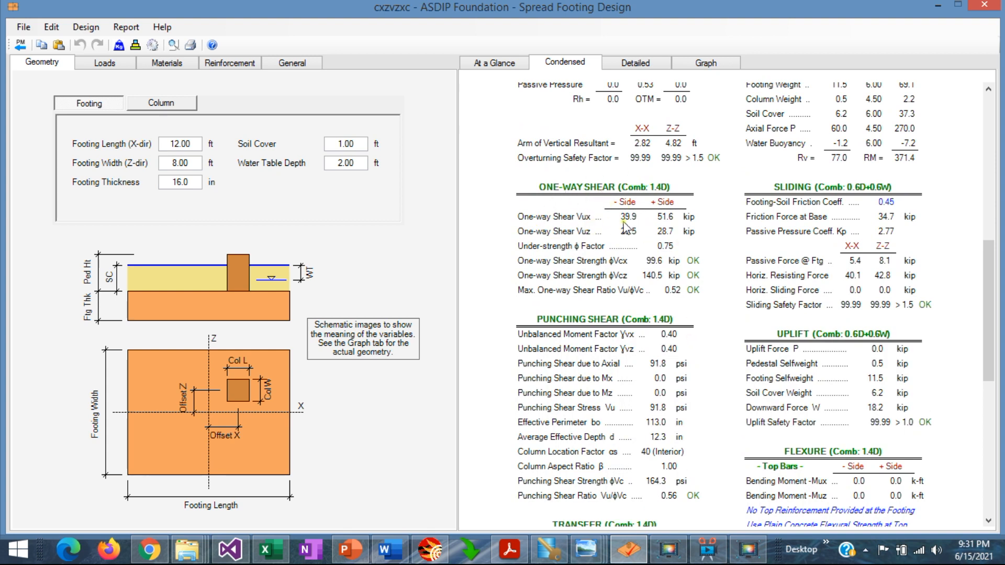
{"action": "mouse_move", "coordinate": [616, 233]}
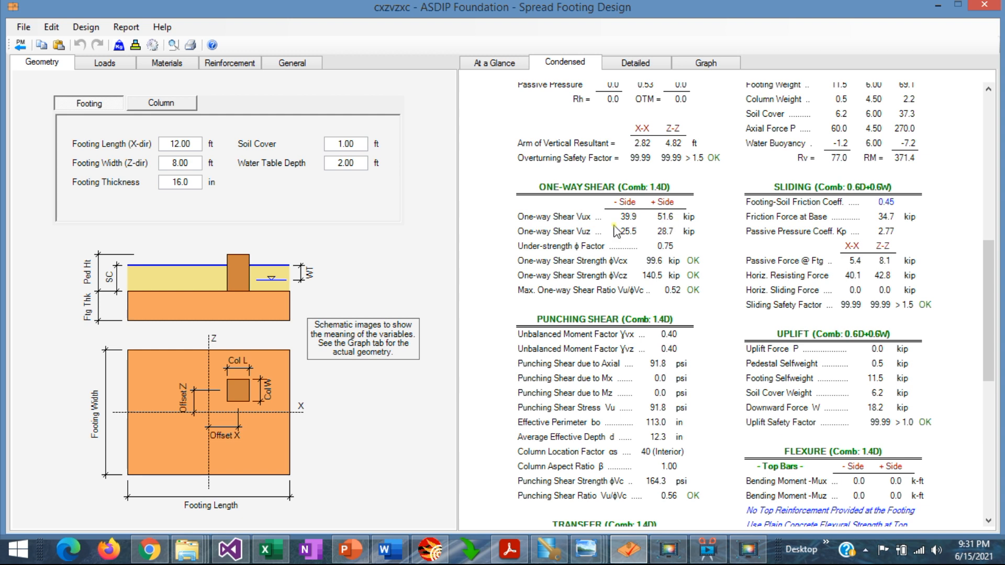
{"action": "mouse_move", "coordinate": [594, 217]}
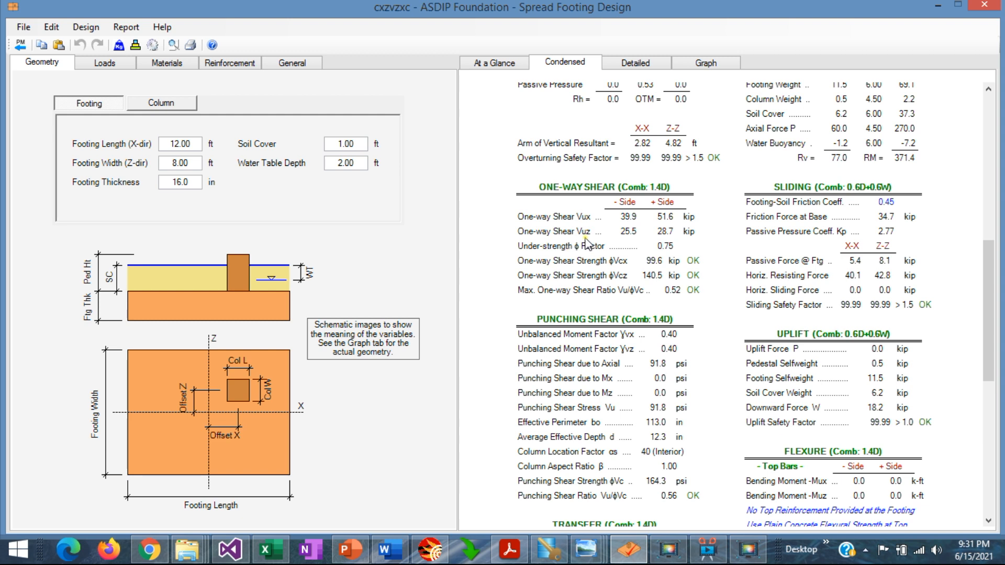
{"action": "mouse_move", "coordinate": [616, 209]}
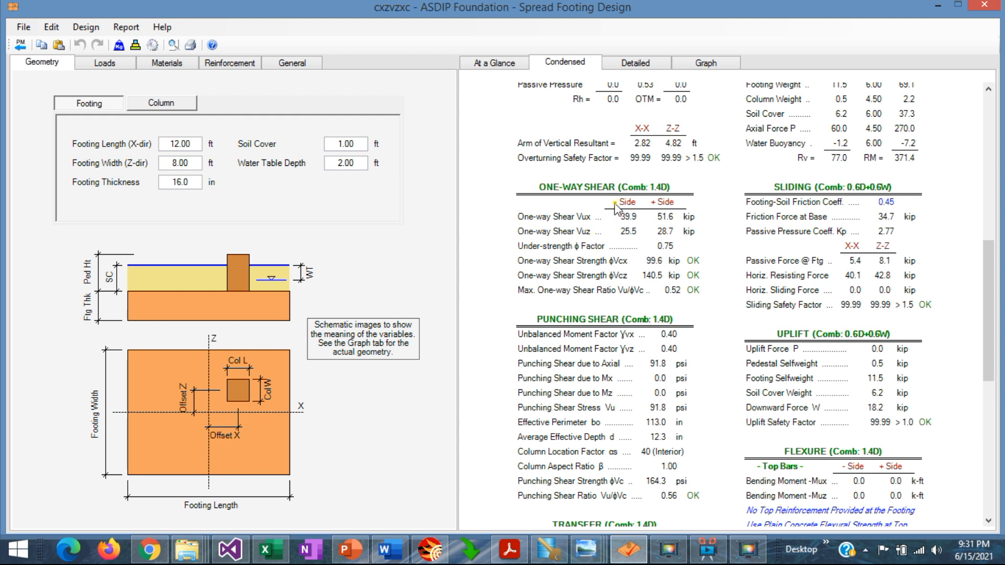
{"action": "mouse_move", "coordinate": [593, 262]}
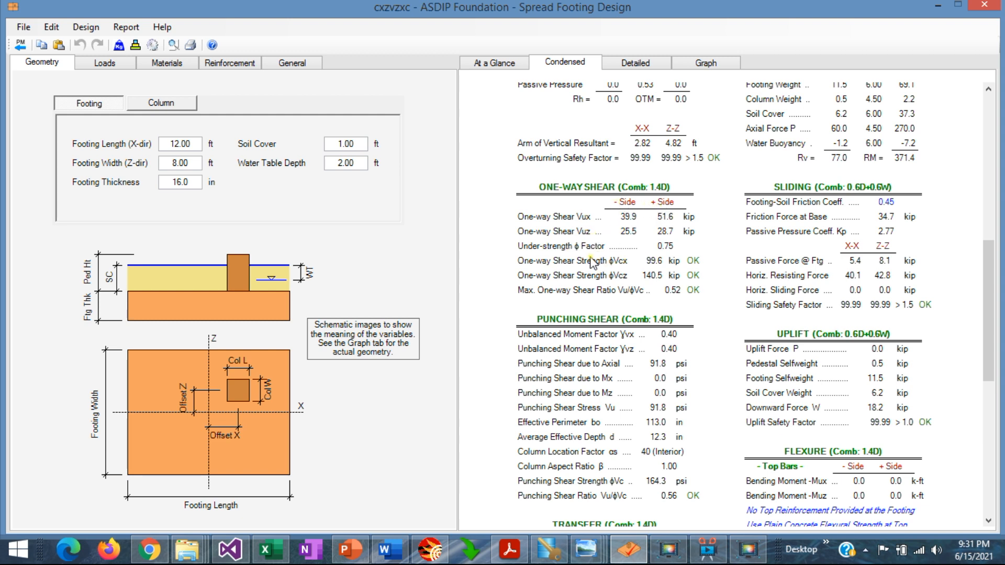
{"action": "mouse_move", "coordinate": [590, 260]}
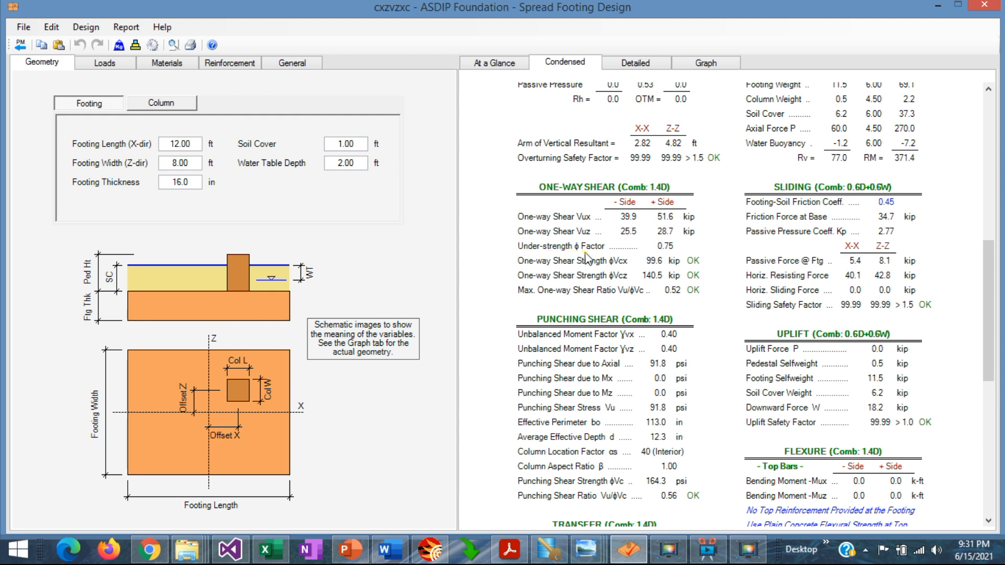
{"action": "mouse_move", "coordinate": [671, 257]}
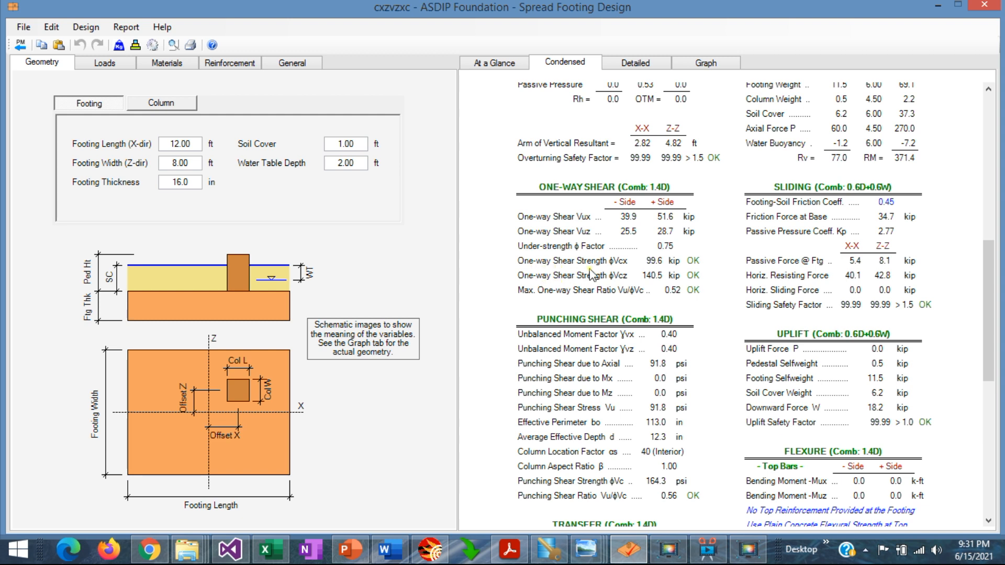
{"action": "mouse_move", "coordinate": [653, 271]}
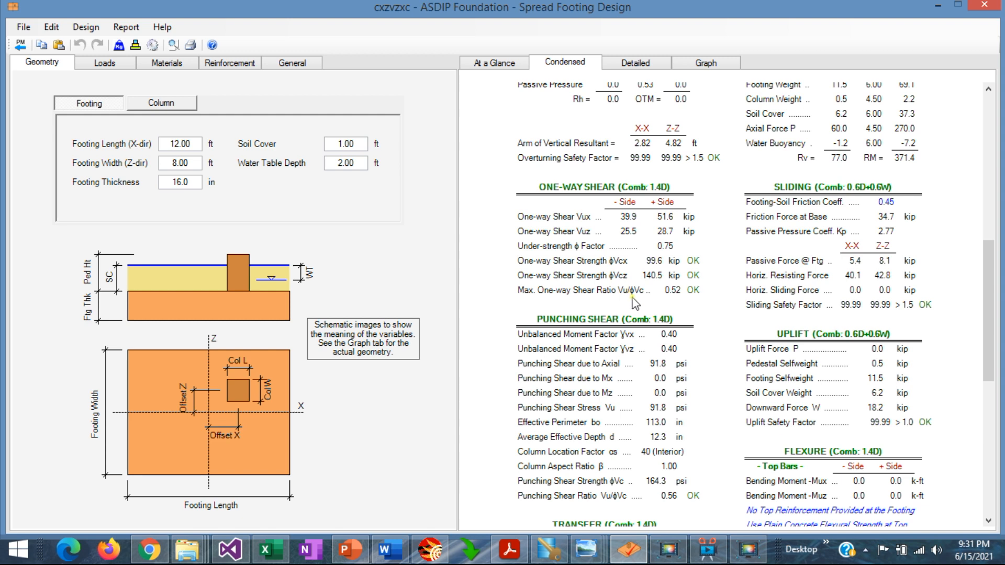
{"action": "mouse_move", "coordinate": [669, 289]}
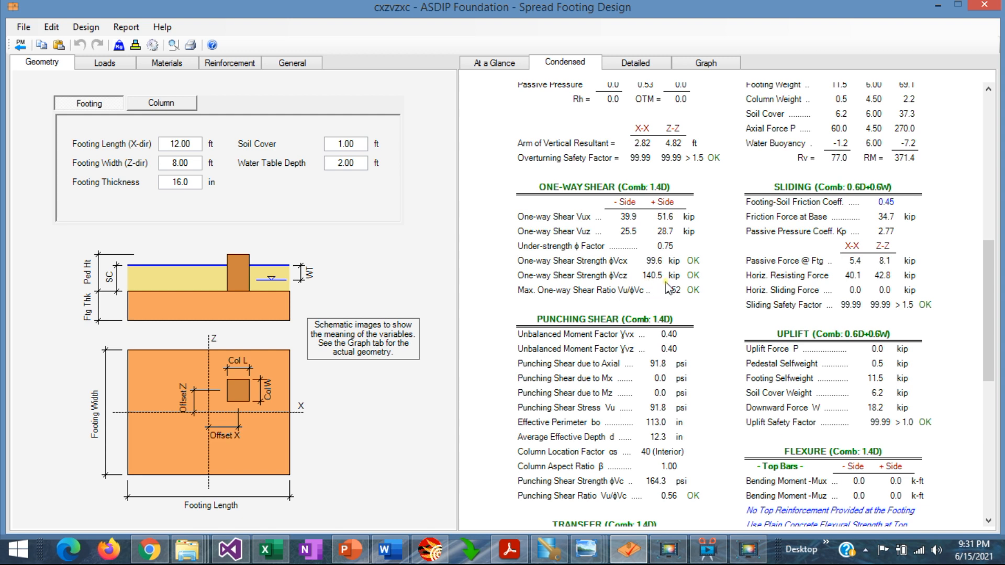
{"action": "mouse_move", "coordinate": [666, 220]}
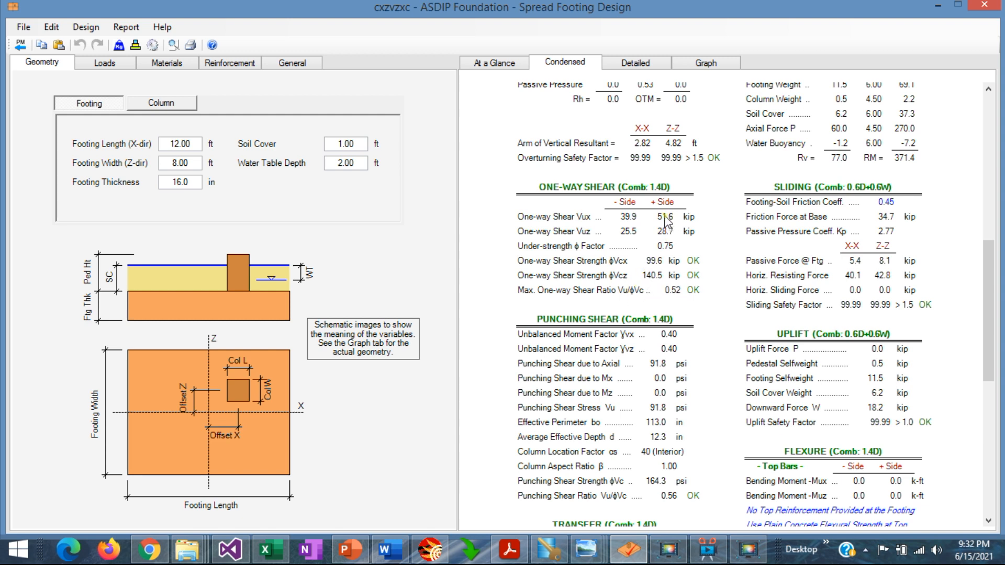
{"action": "mouse_move", "coordinate": [650, 269]}
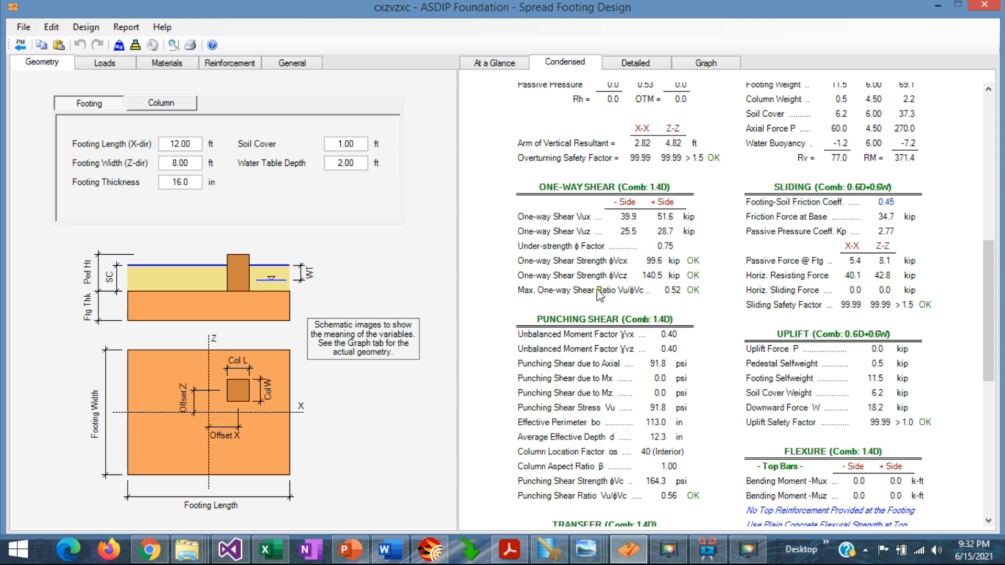
{"action": "mouse_move", "coordinate": [673, 305]}
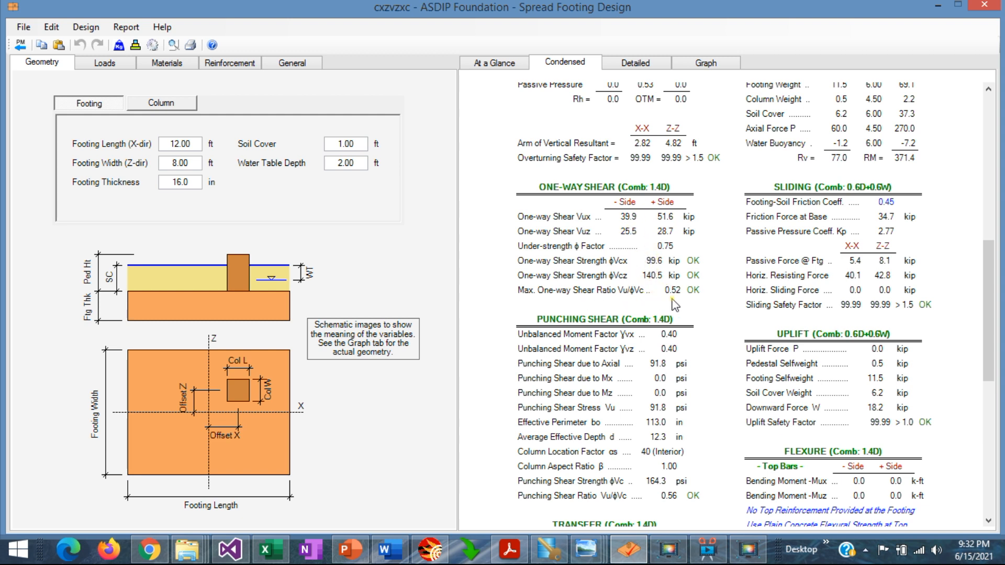
{"action": "mouse_move", "coordinate": [705, 294]}
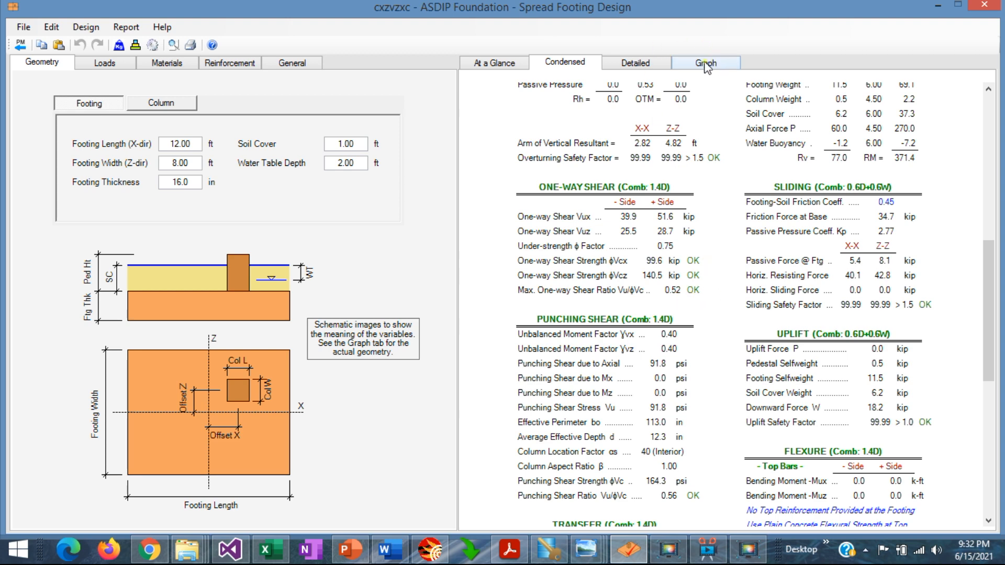
{"action": "left_click", "coordinate": [704, 63]}
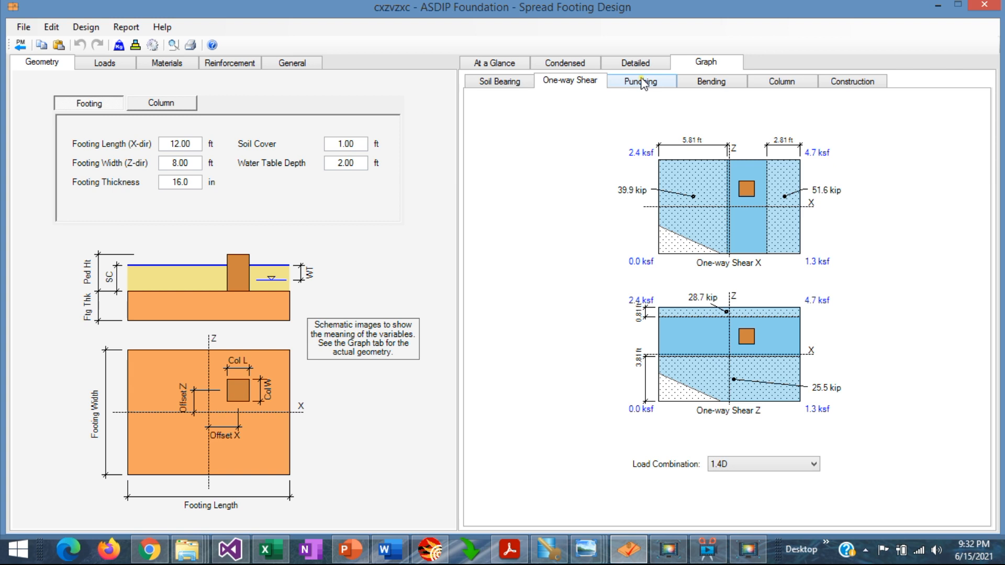
- View the 91.8 psi punching shear graph, then return to the condensed results
{"action": "left_click", "coordinate": [639, 81]}
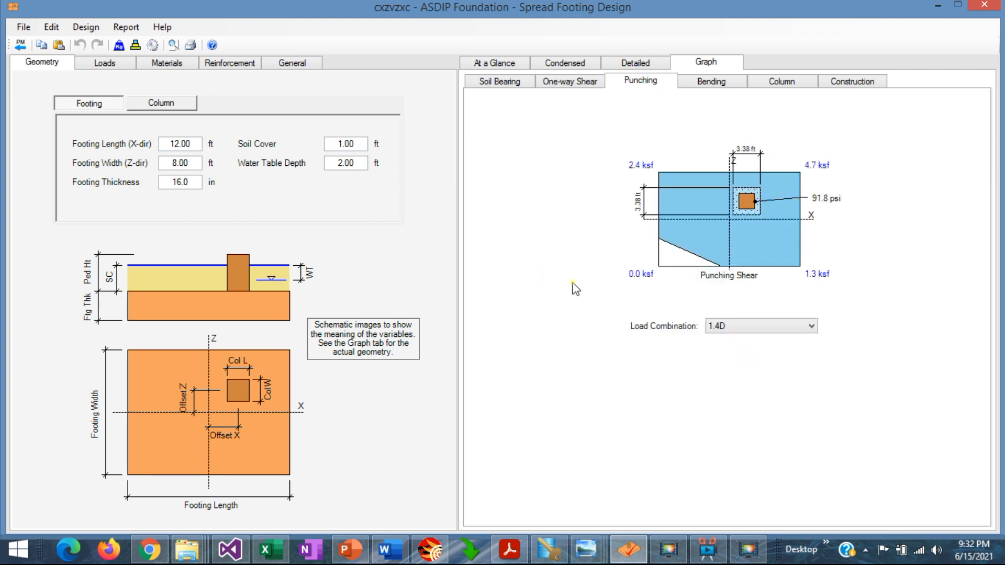
{"action": "mouse_move", "coordinate": [749, 194]}
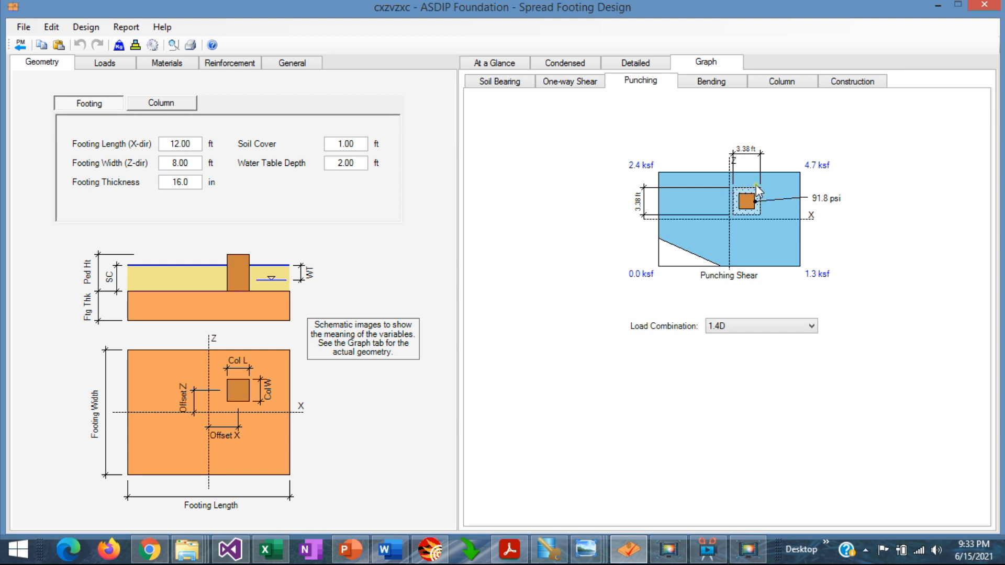
{"action": "mouse_move", "coordinate": [733, 214]}
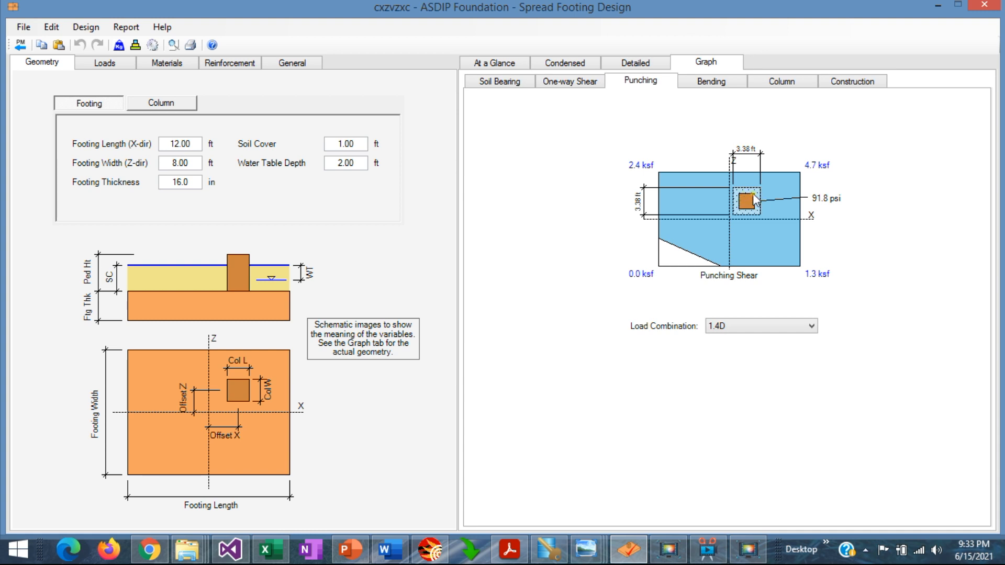
{"action": "mouse_move", "coordinate": [820, 209]}
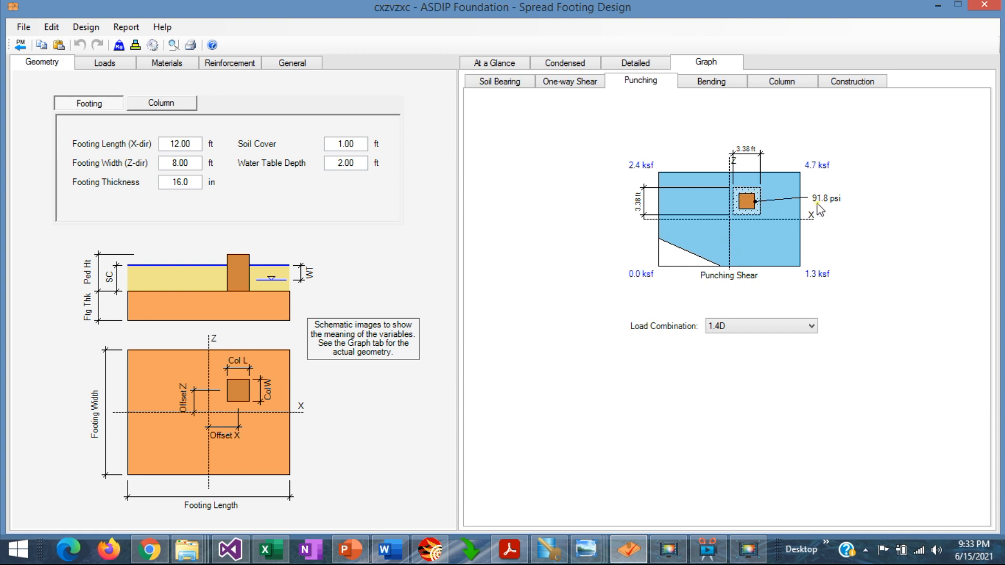
{"action": "mouse_move", "coordinate": [840, 211]}
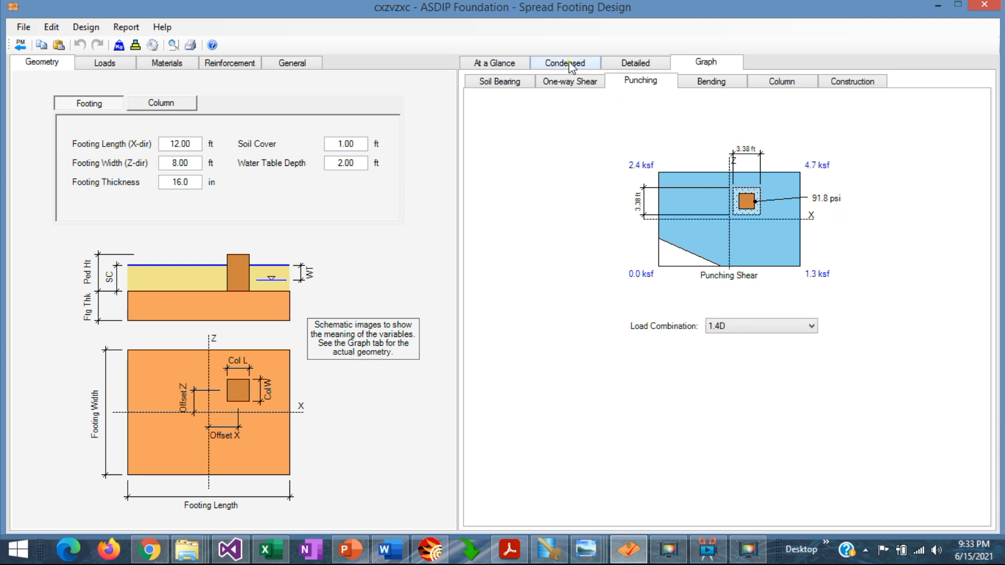
{"action": "left_click", "coordinate": [564, 62]}
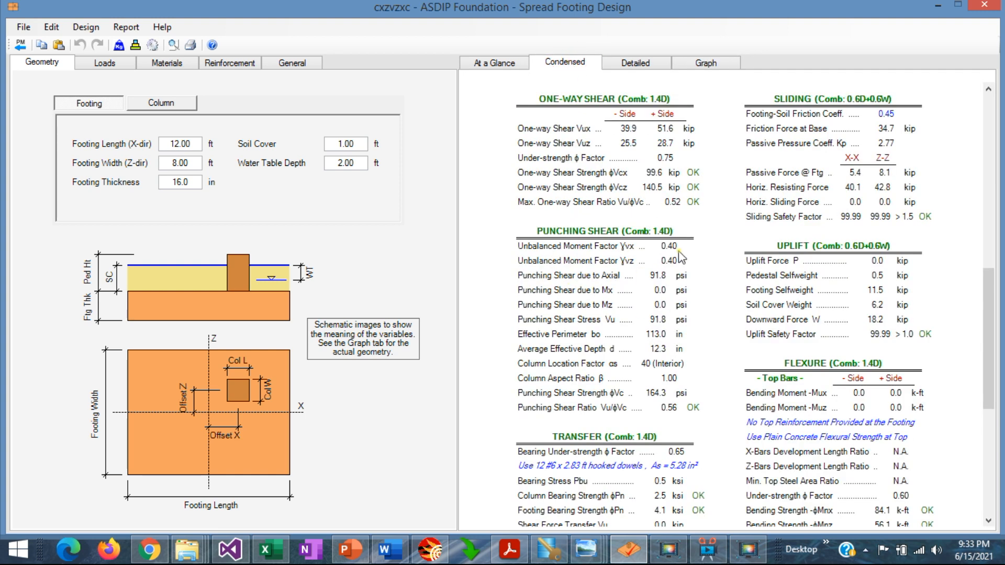
{"action": "mouse_move", "coordinate": [625, 254]}
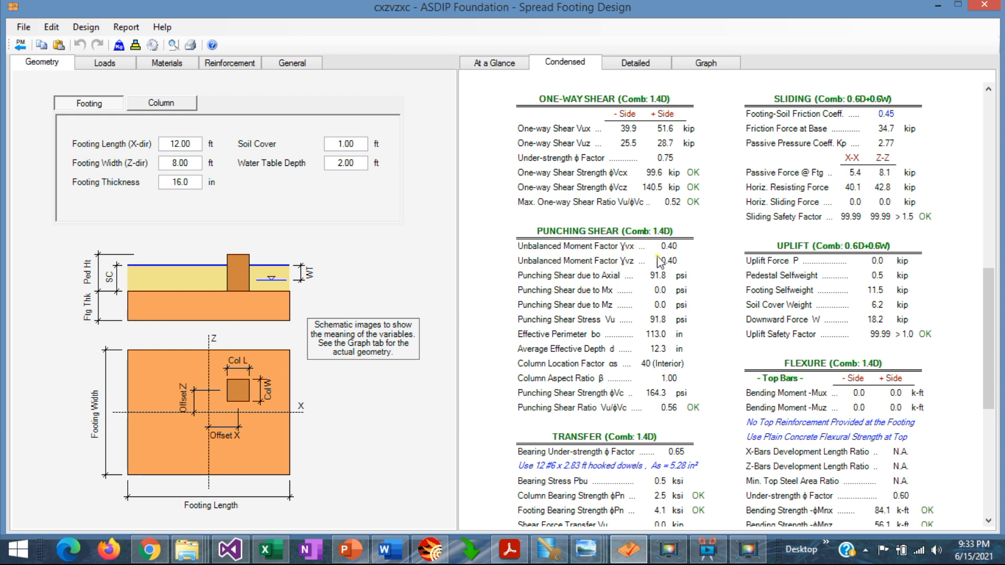
{"action": "mouse_move", "coordinate": [667, 288]}
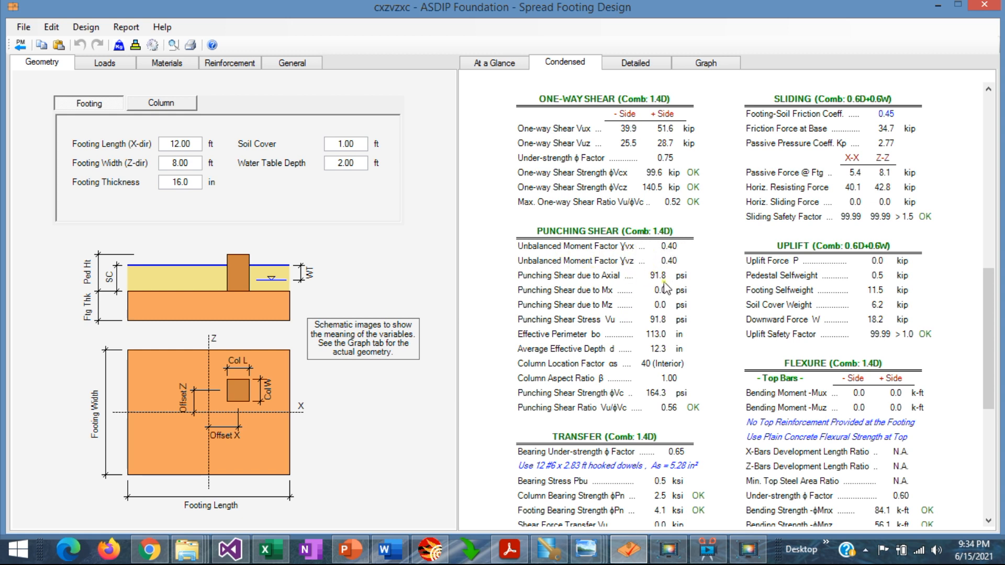
{"action": "mouse_move", "coordinate": [660, 286]}
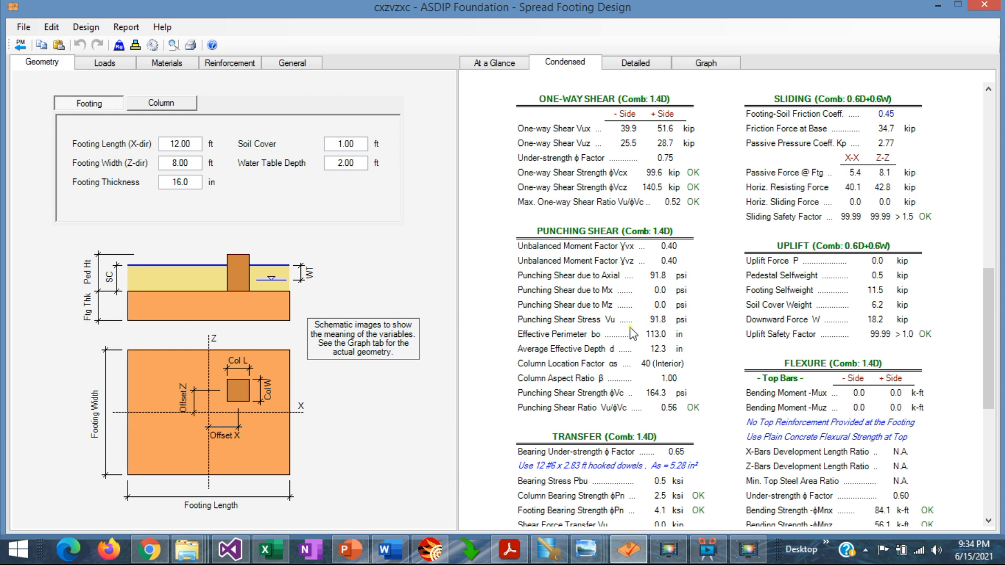
{"action": "mouse_move", "coordinate": [668, 328]}
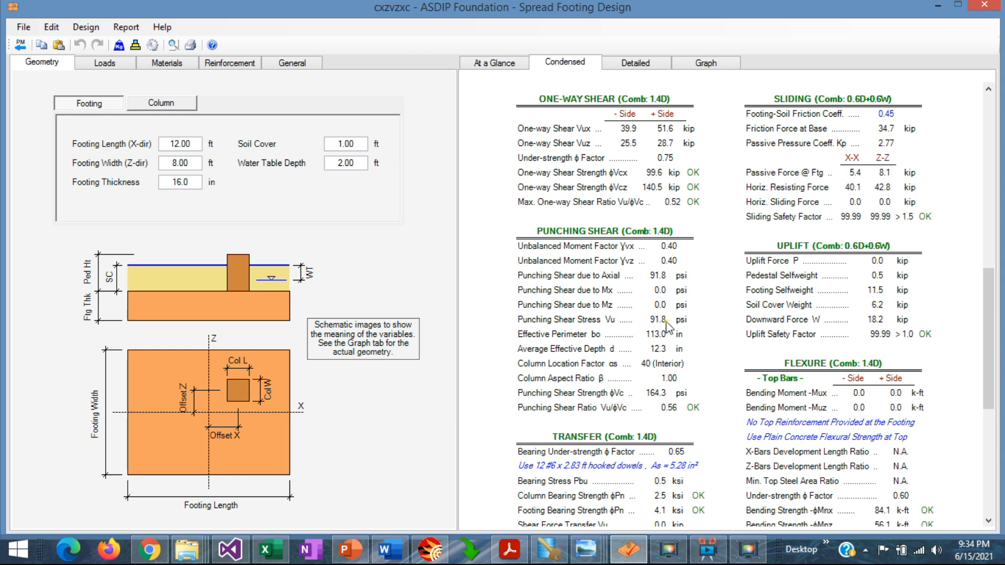
{"action": "mouse_move", "coordinate": [674, 340]}
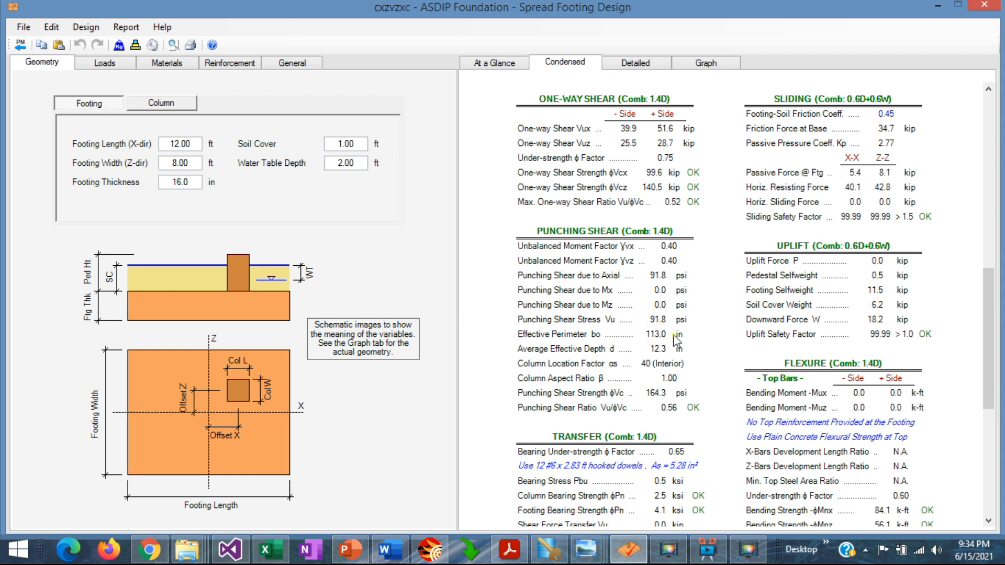
{"action": "mouse_move", "coordinate": [580, 362]}
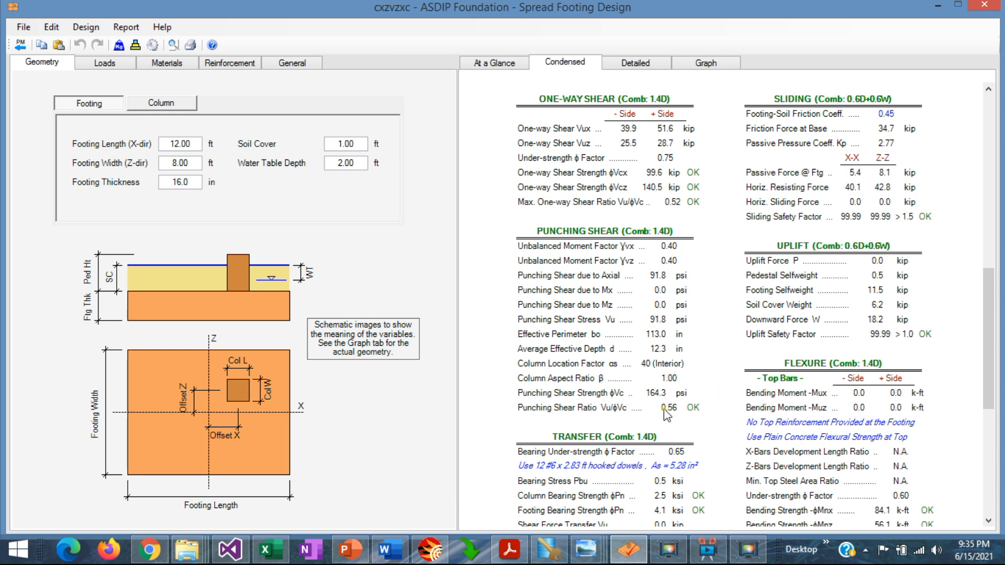
{"action": "mouse_move", "coordinate": [692, 417]}
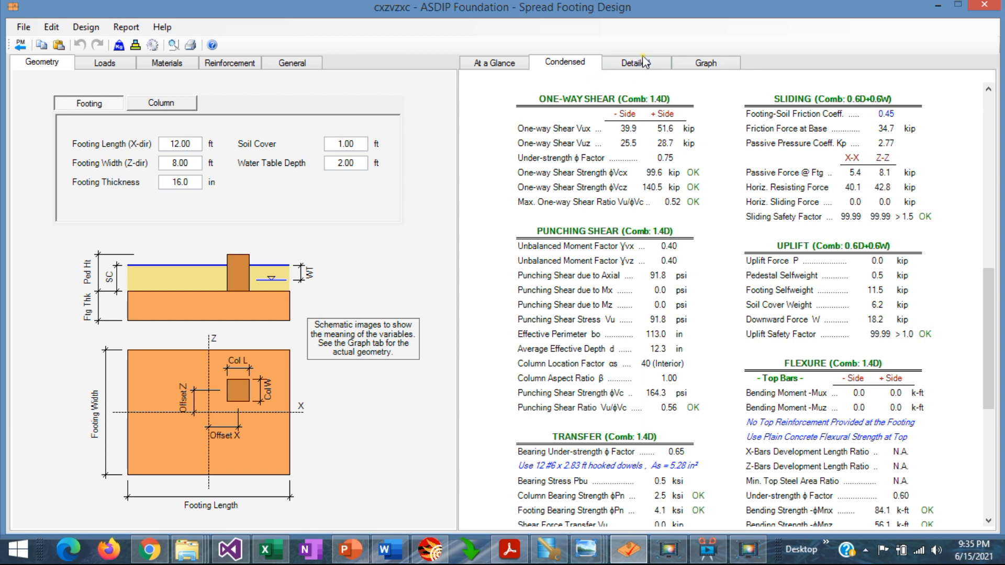
- Switch to the Detailed report showing applied loads and 0.6D+0.6W overturning calculations
{"action": "left_click", "coordinate": [634, 62]}
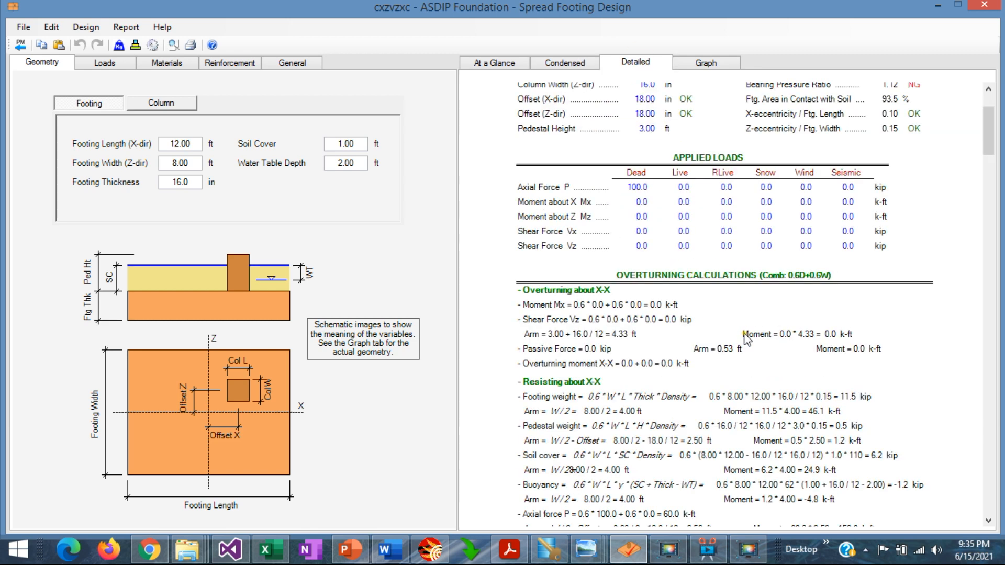
- Scroll past one-way shear to the punching shear check: 91.8 psi < 164.3 psi
{"action": "scroll", "scroll_direction": "down", "scroll_amount": 3}
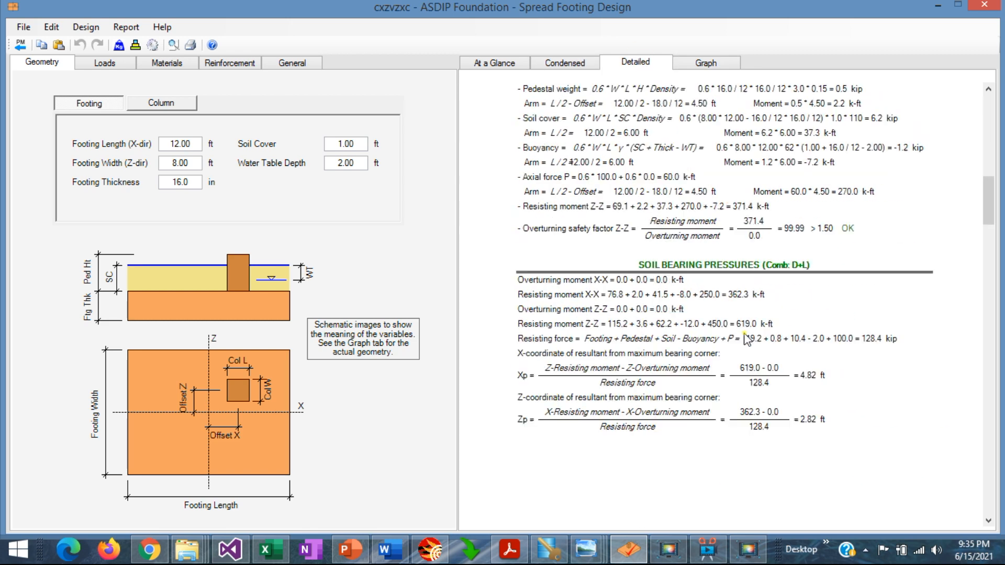
{"action": "scroll", "scroll_direction": "down", "scroll_amount": 3}
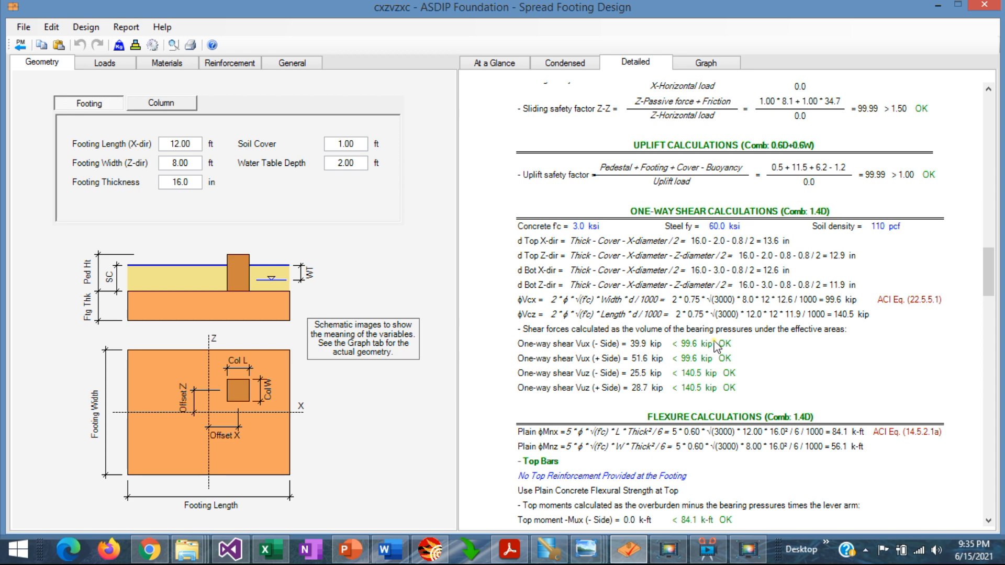
{"action": "mouse_move", "coordinate": [746, 399]}
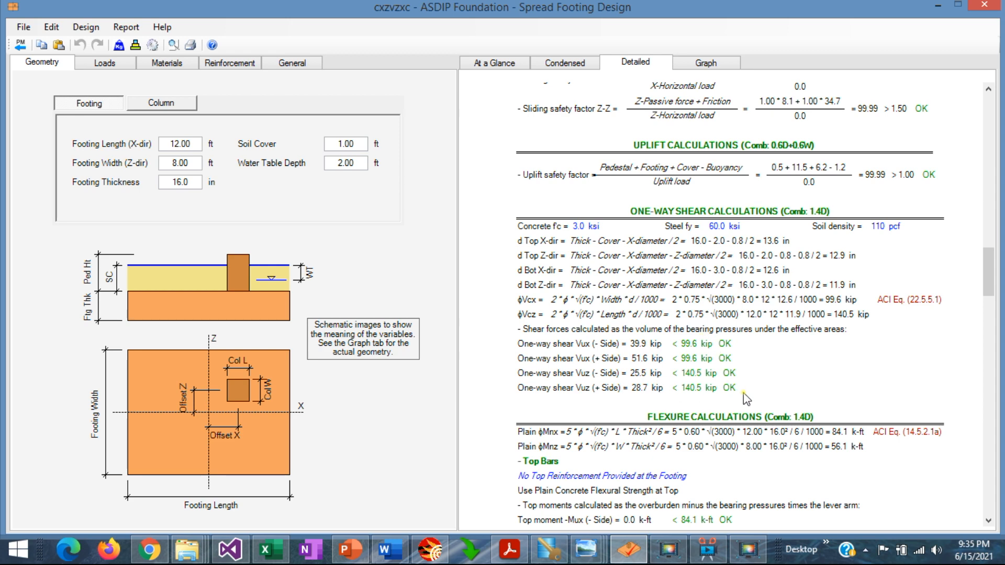
{"action": "scroll", "scroll_direction": "down", "scroll_amount": 3}
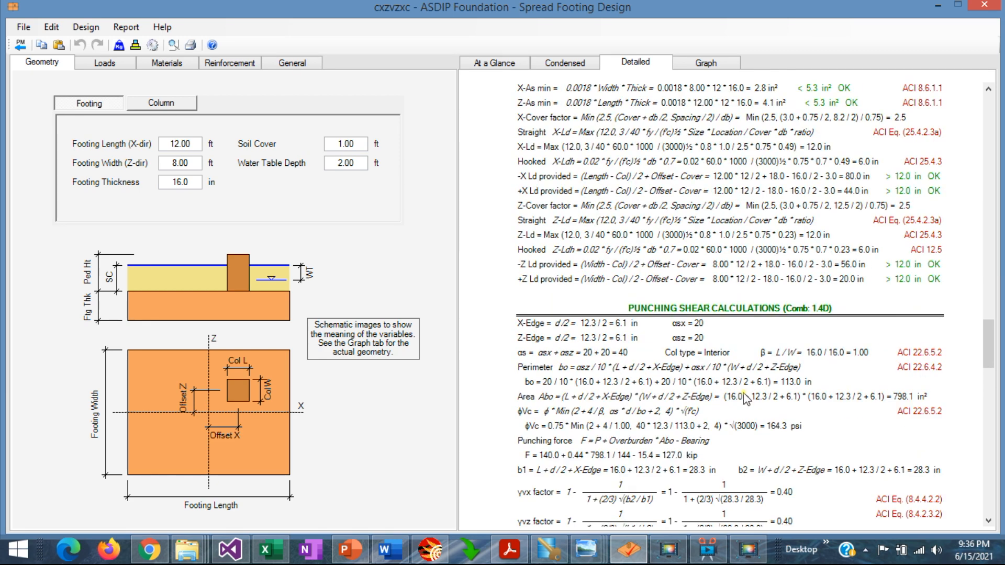
{"action": "scroll", "scroll_direction": "down", "scroll_amount": 3}
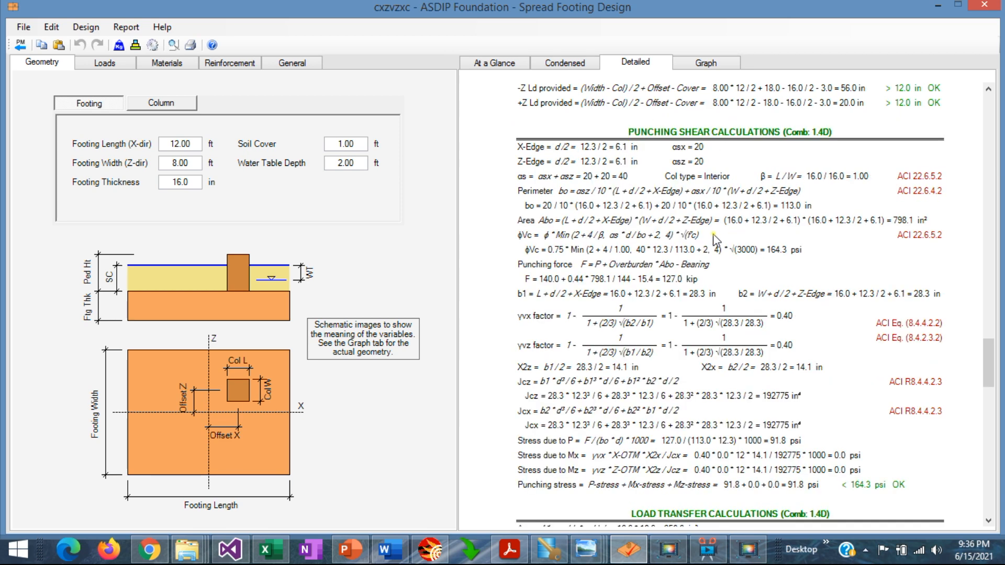
{"action": "mouse_move", "coordinate": [925, 277]}
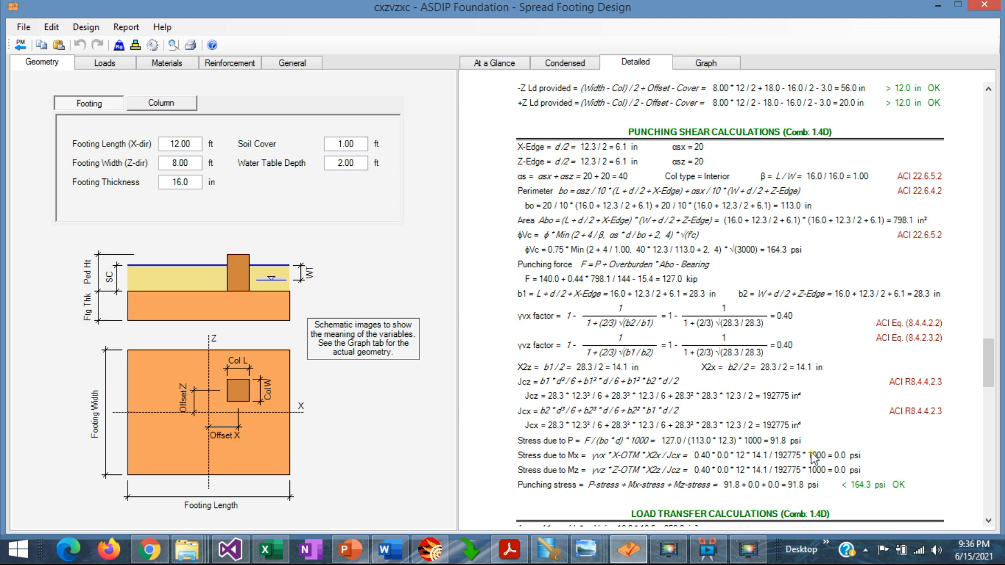
{"action": "mouse_move", "coordinate": [821, 414]}
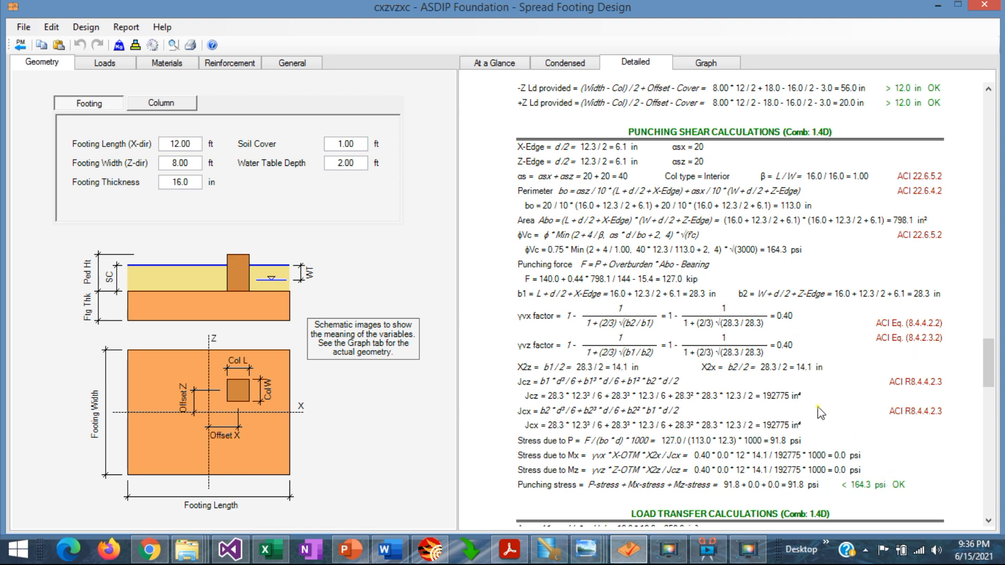
{"action": "scroll", "scroll_direction": "down", "scroll_amount": 3}
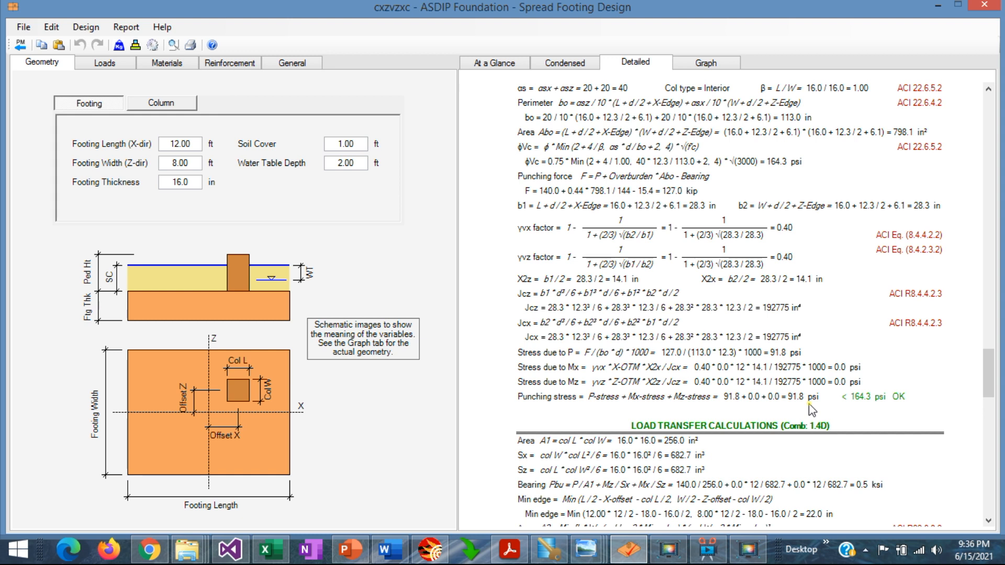